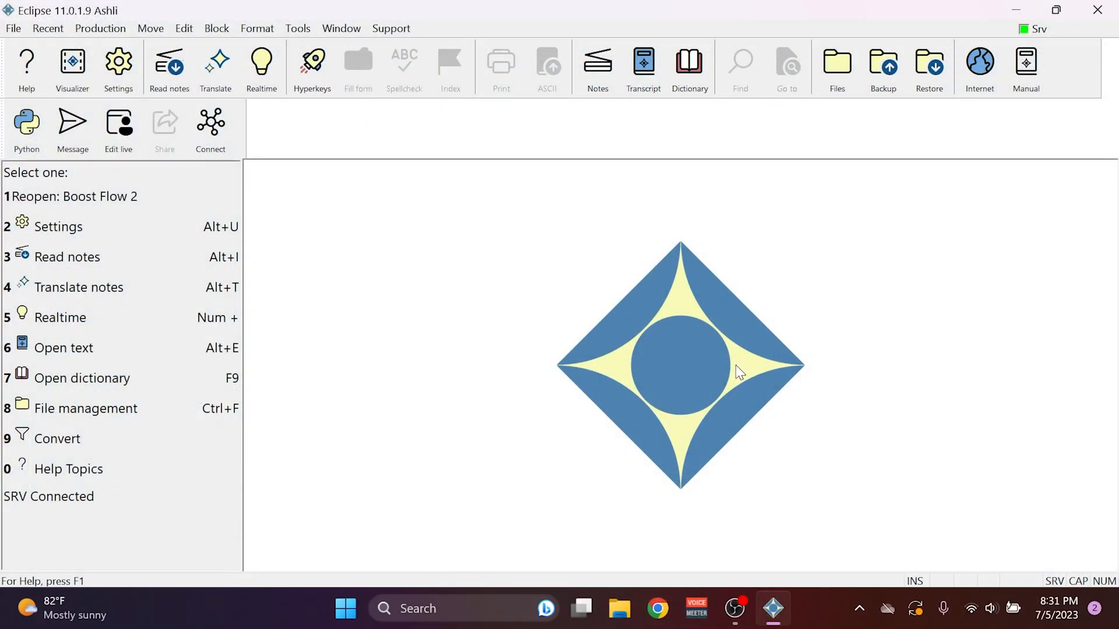
pyautogui.moveTo(714, 376)
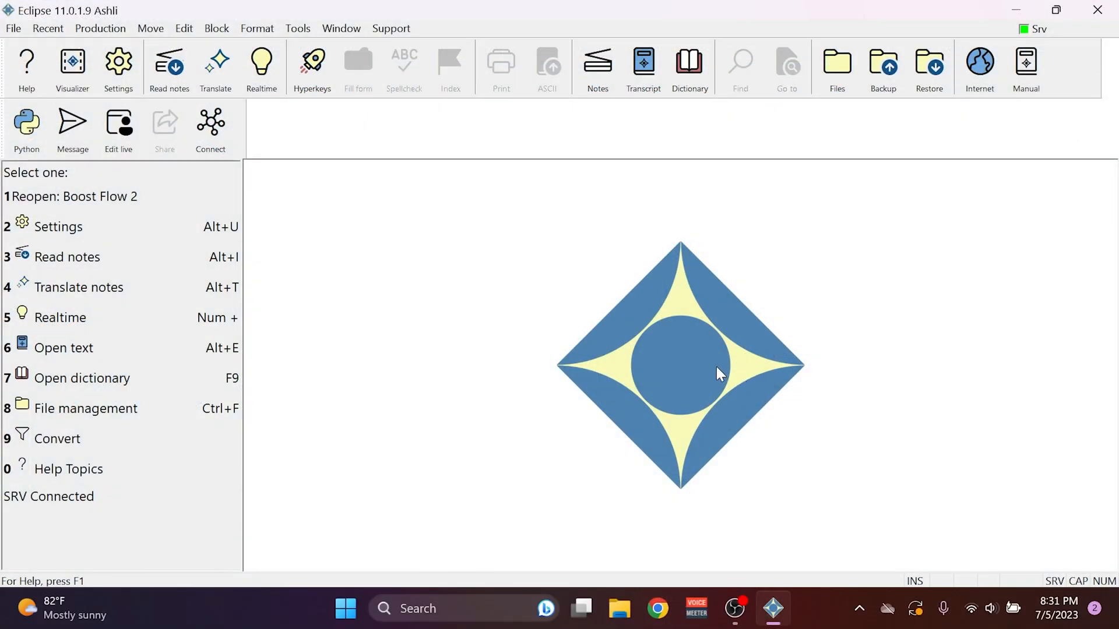
pyautogui.moveTo(713, 368)
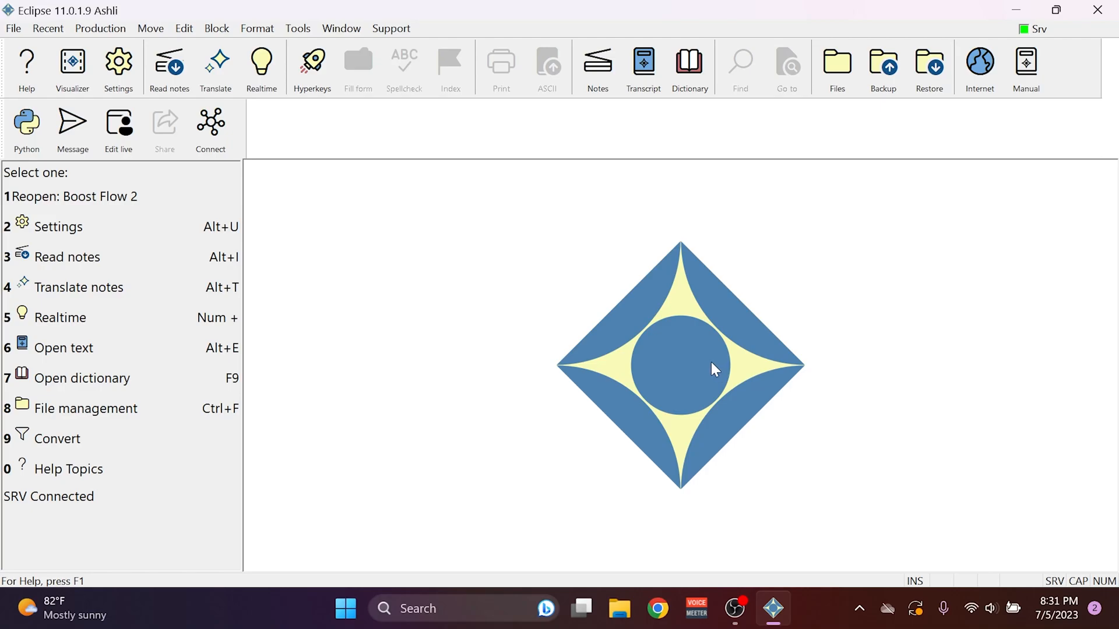
# Enable the Boost Edit assistant plugin in Support > Plugins > Manage plugins and confirm with OK.
pyautogui.click(391, 28)
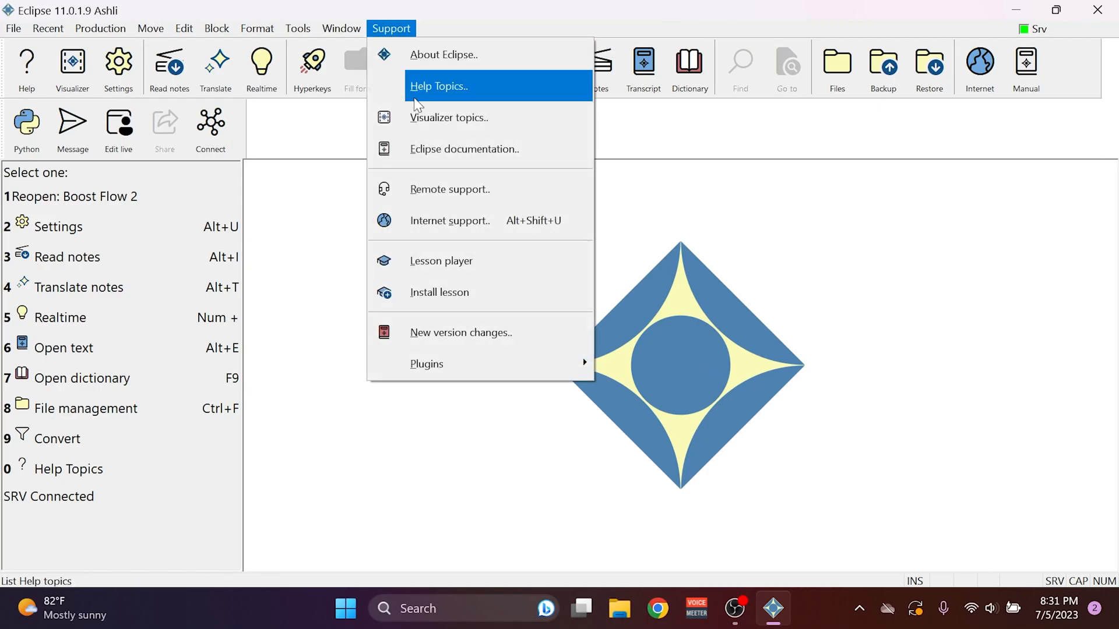
pyautogui.click(426, 363)
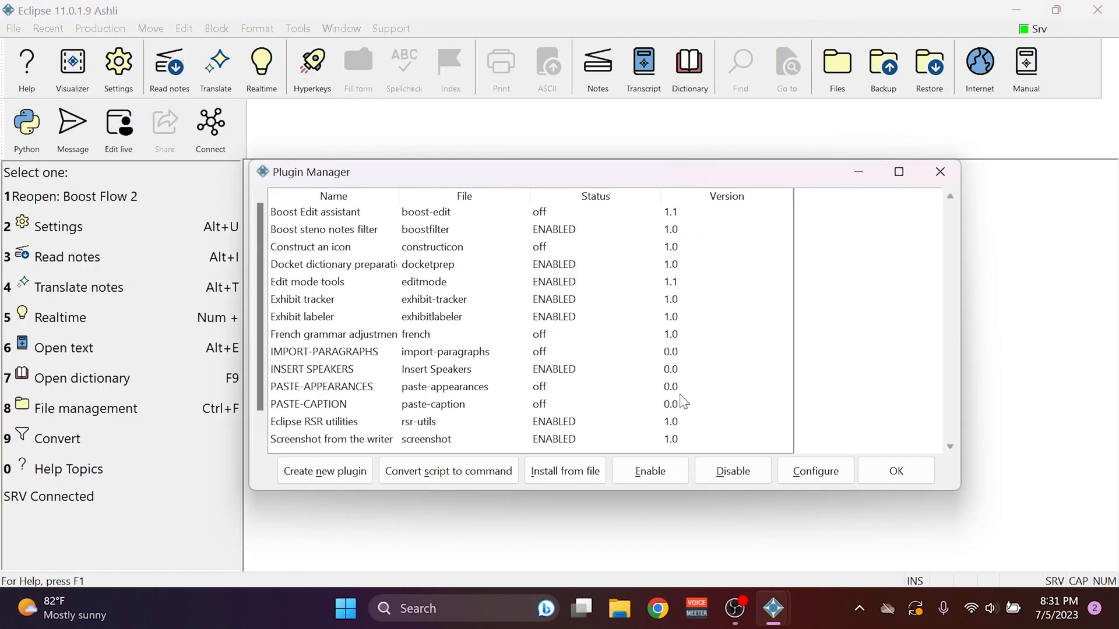
pyautogui.click(315, 212)
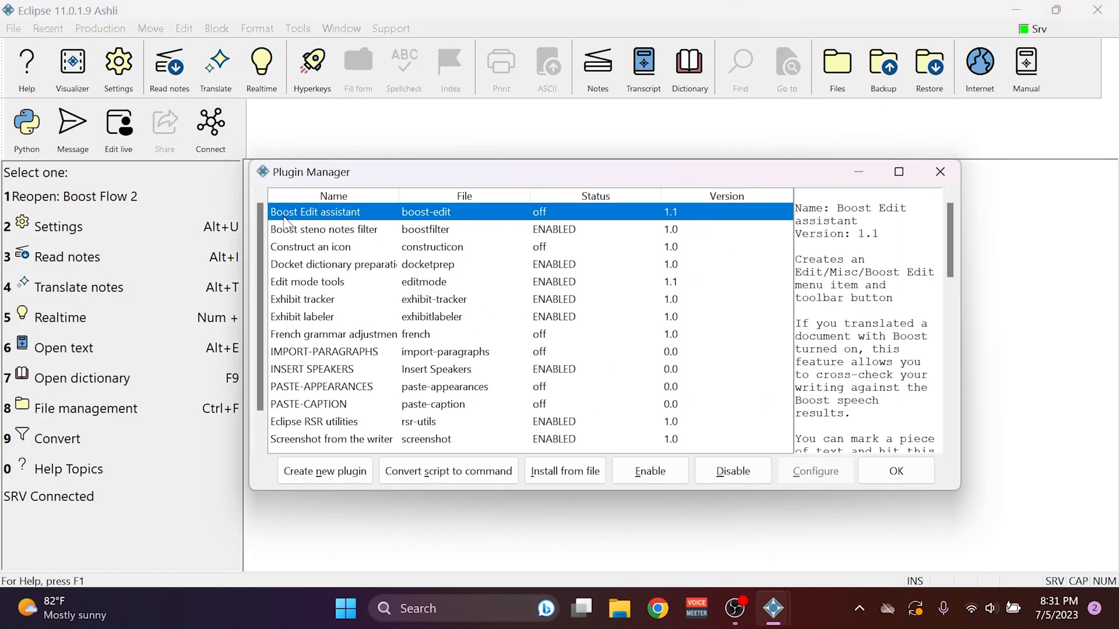
pyautogui.moveTo(642, 471)
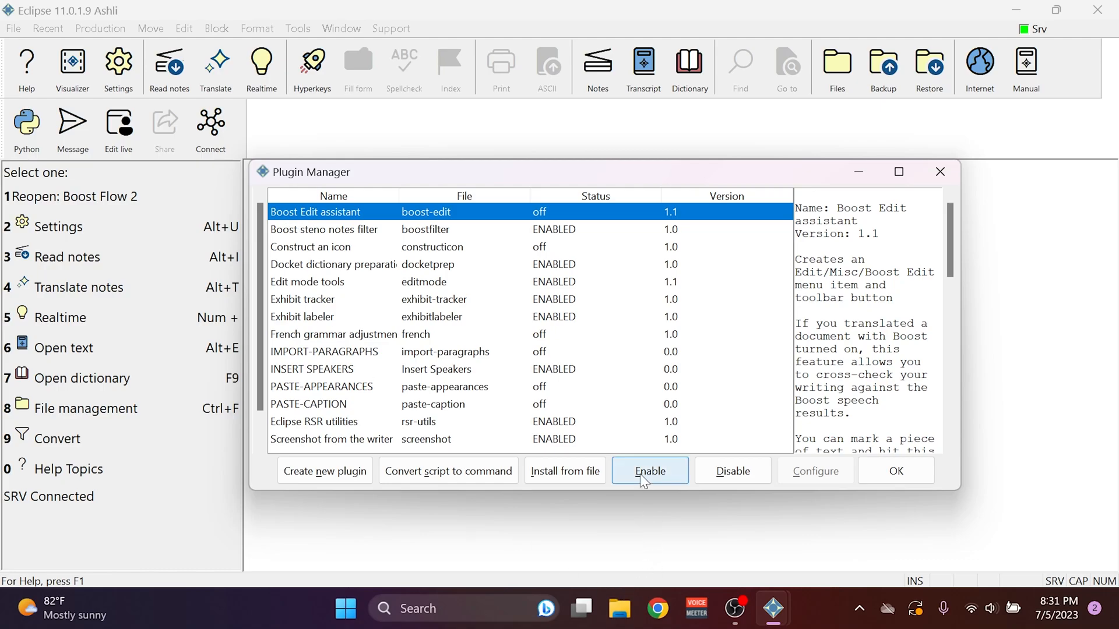
pyautogui.click(650, 471)
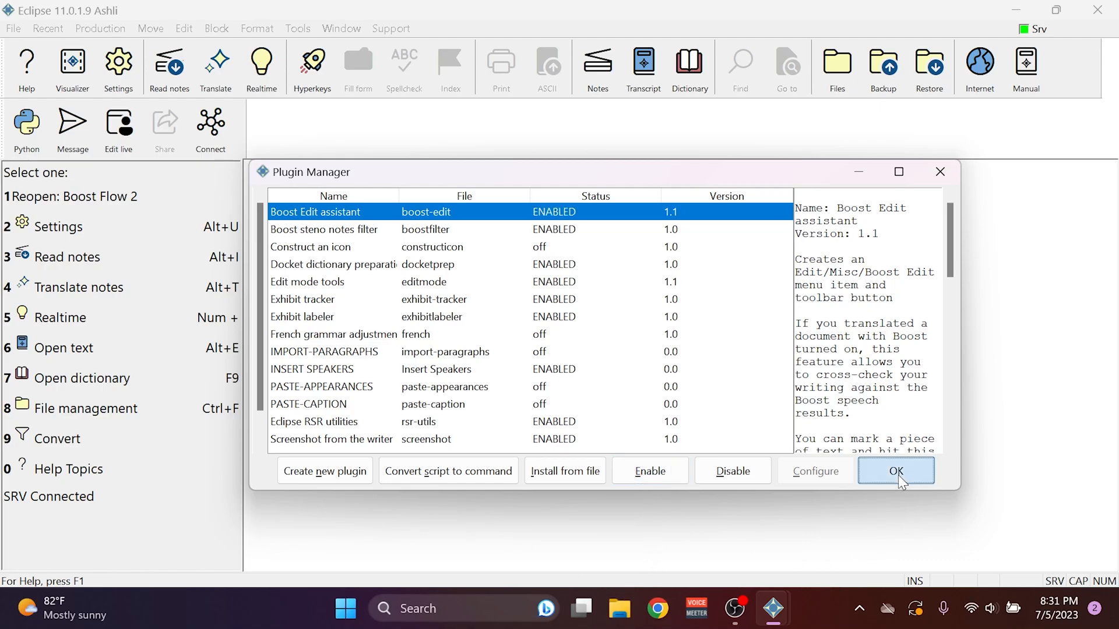
pyautogui.click(895, 471)
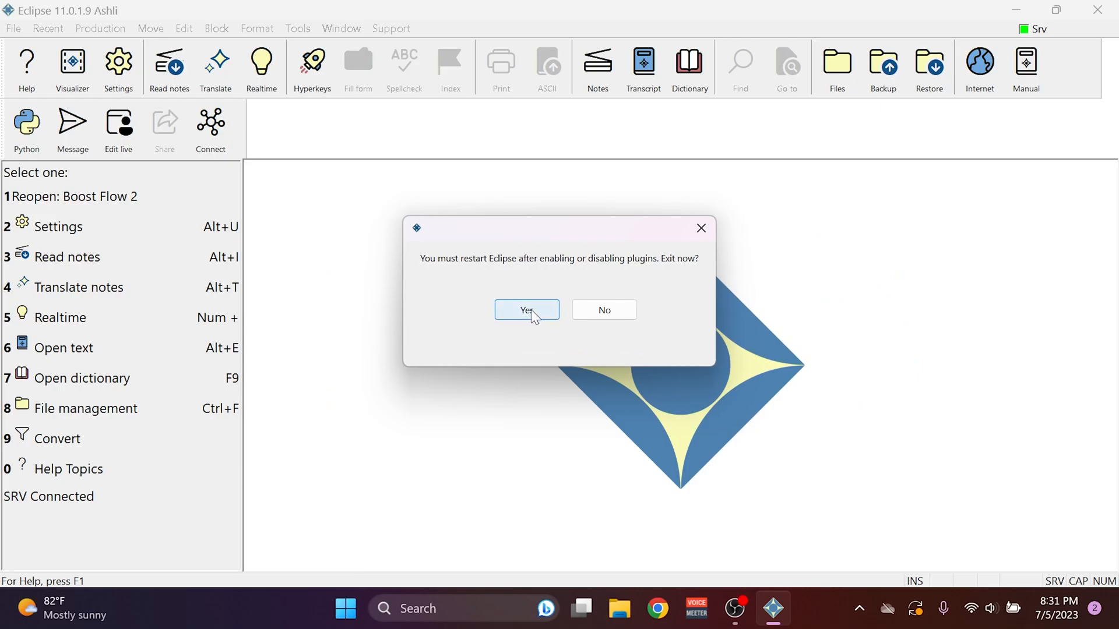
# Restart Eclipse and reopen the plugin manager to confirm Boost Edit assistant shows ENABLED.
pyautogui.click(525, 310)
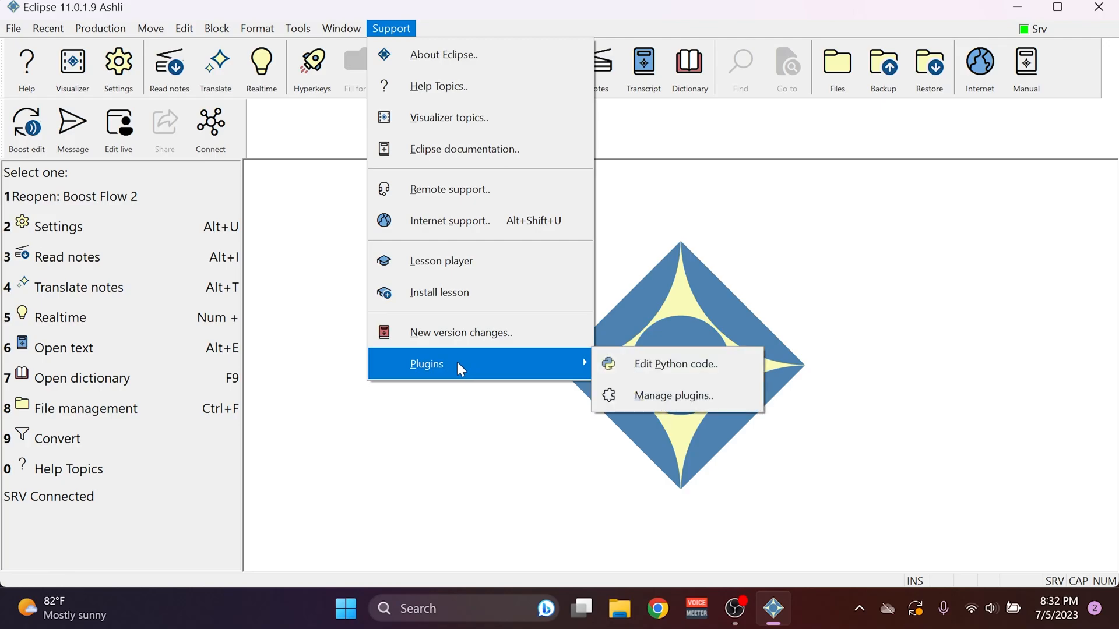
pyautogui.click(673, 396)
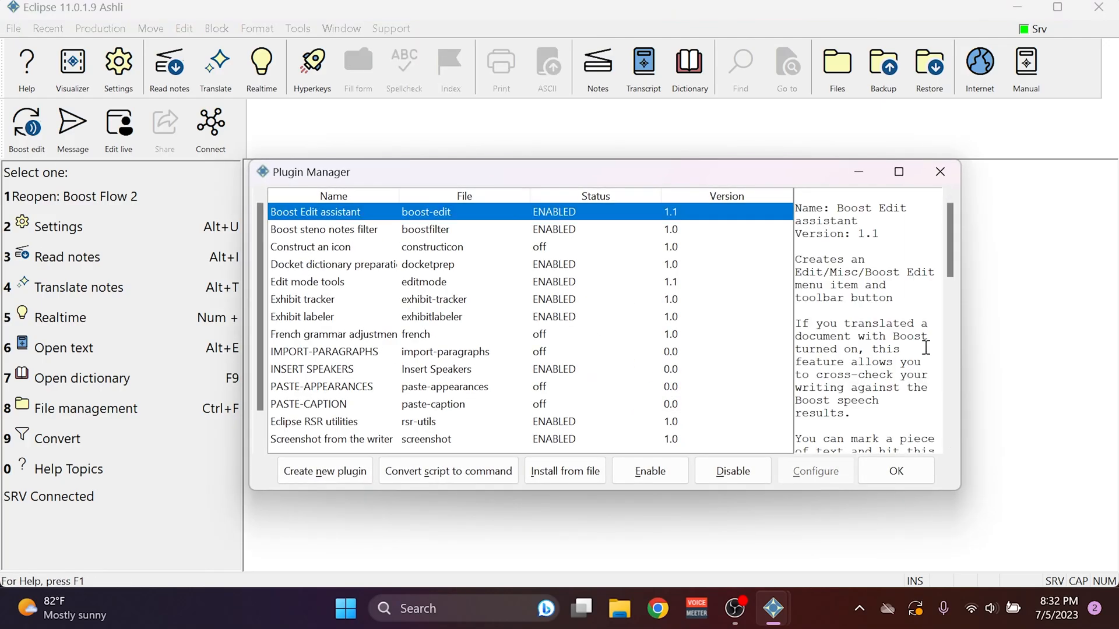
pyautogui.moveTo(799, 329)
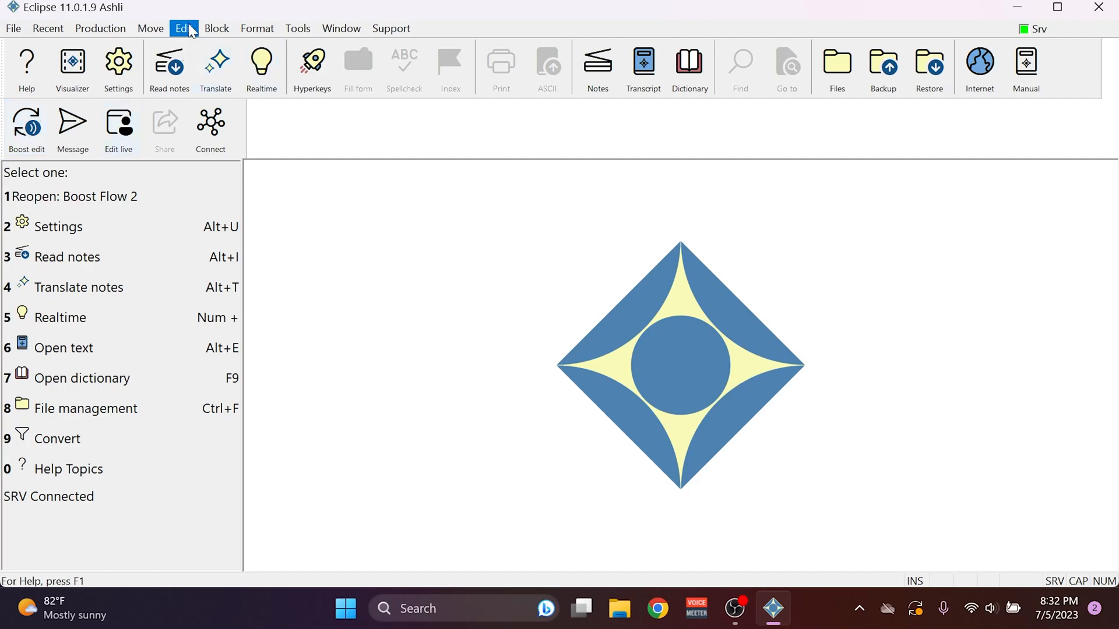
# Add a Boost Edit command to the keyboard definitions under Settings > Edit > Keyboard and confirm it.
pyautogui.click(184, 28)
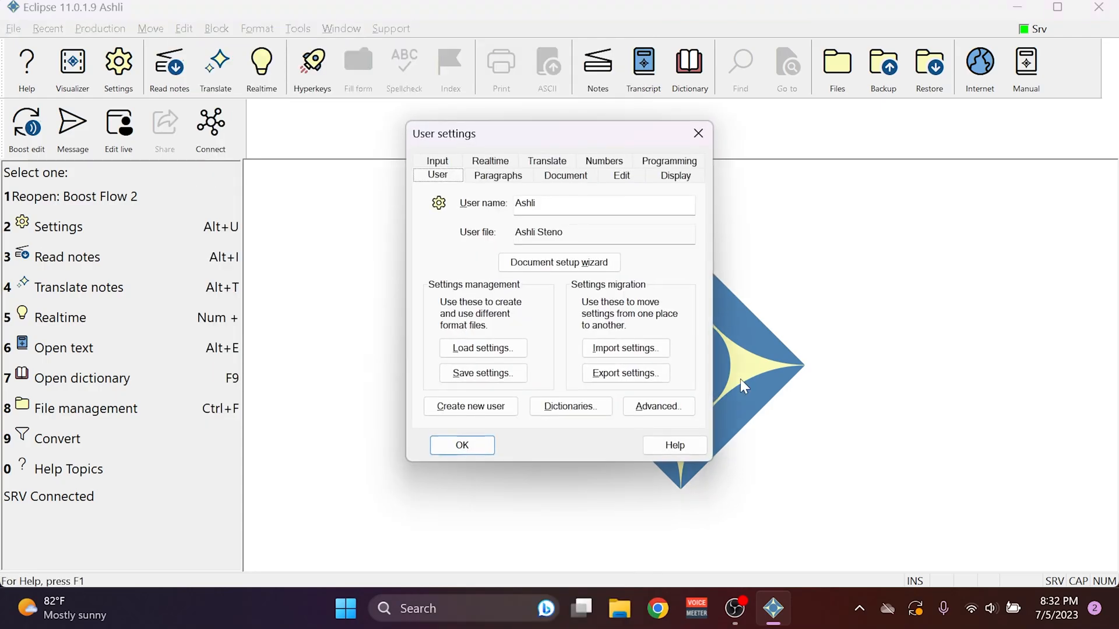
pyautogui.click(621, 174)
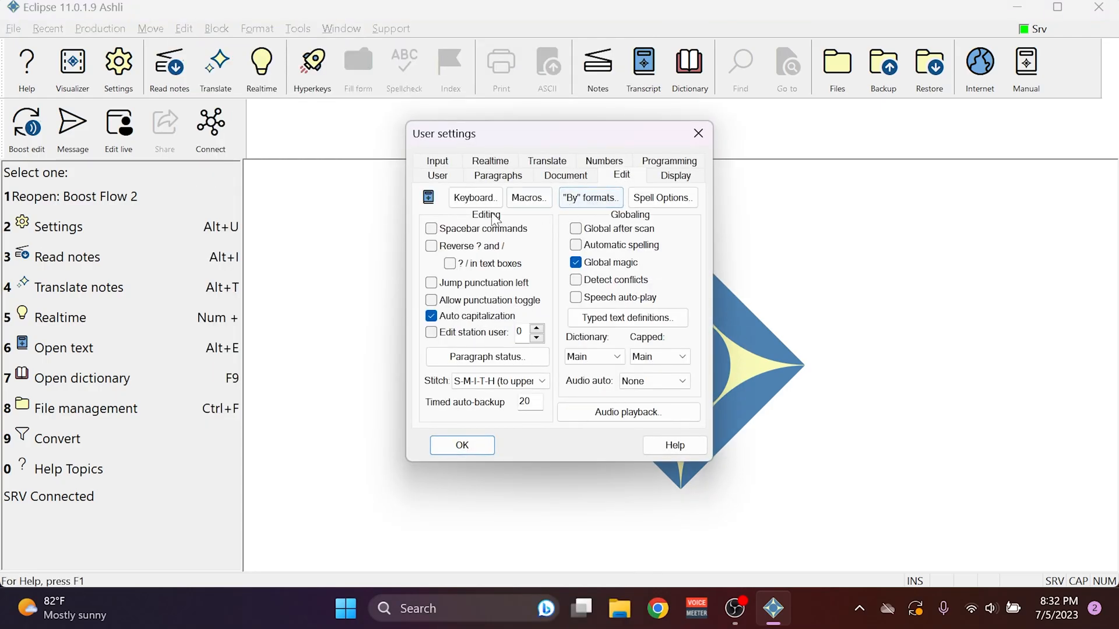
pyautogui.click(476, 197)
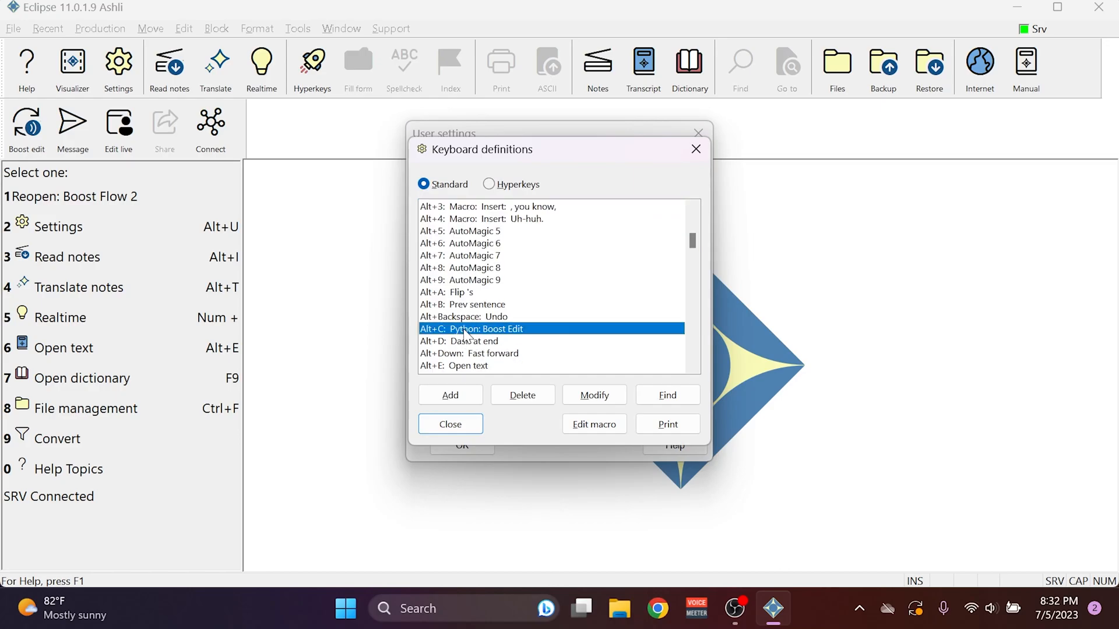
pyautogui.moveTo(475, 345)
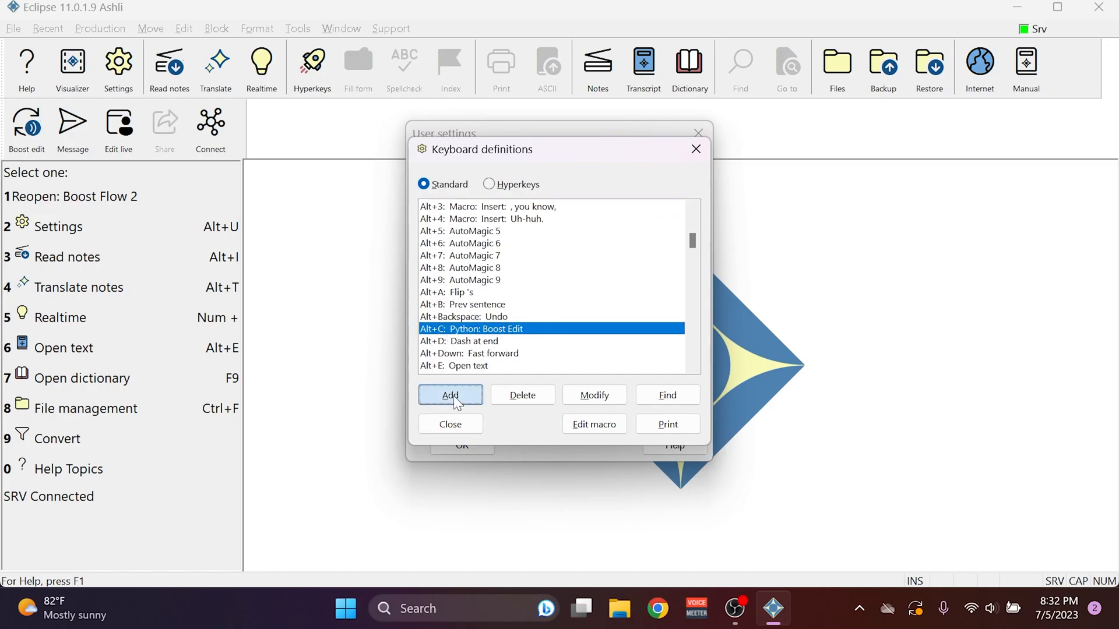
pyautogui.click(450, 395)
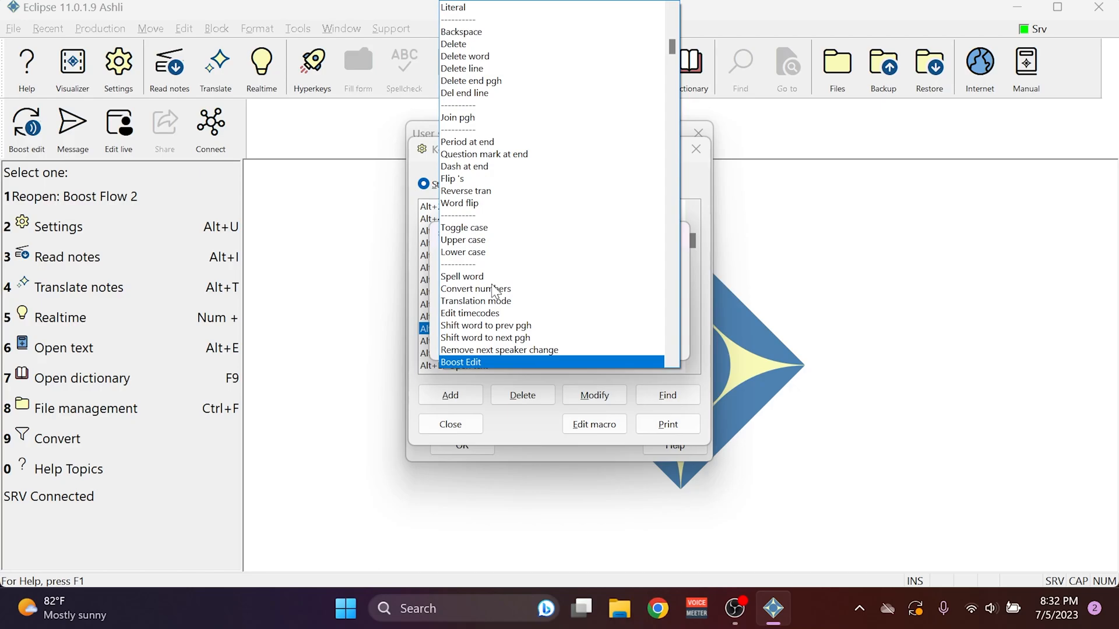
pyautogui.click(461, 361)
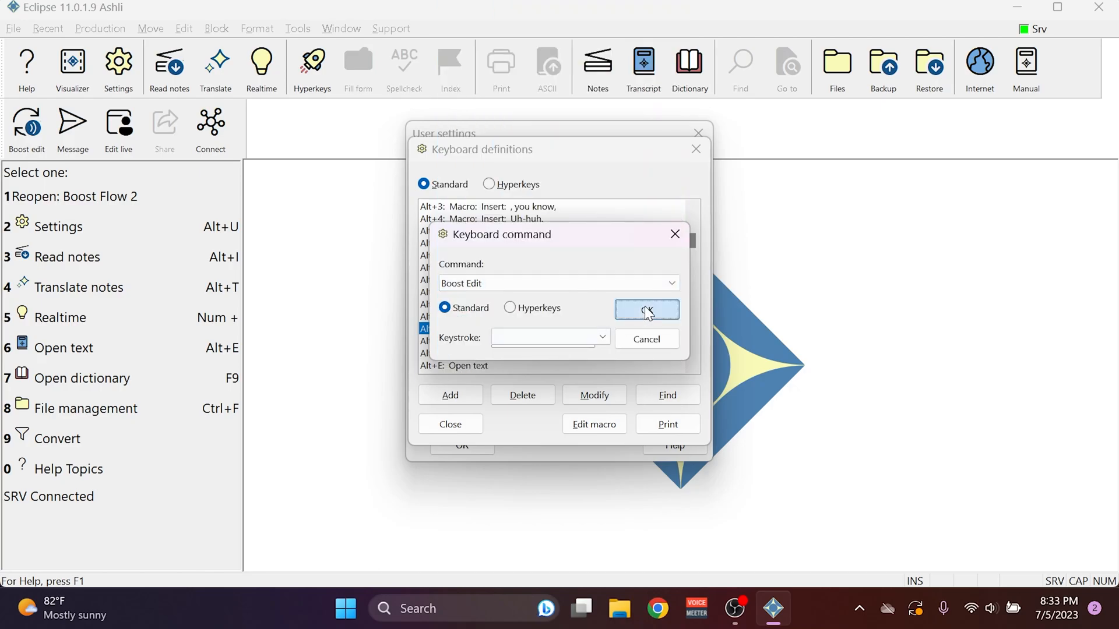
pyautogui.click(646, 310)
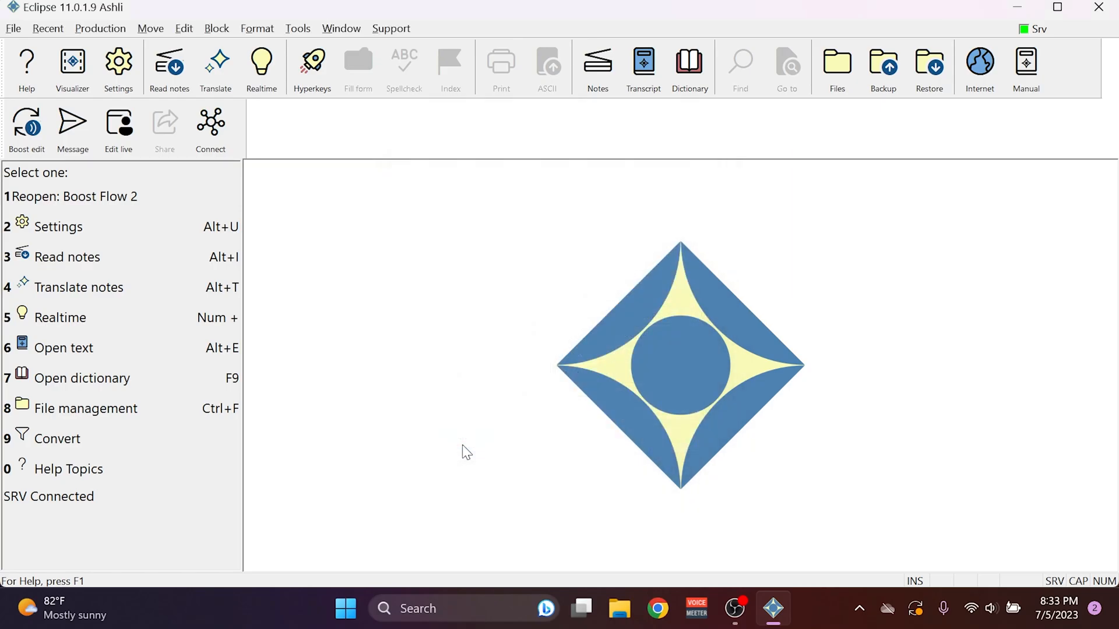
pyautogui.moveTo(466, 447)
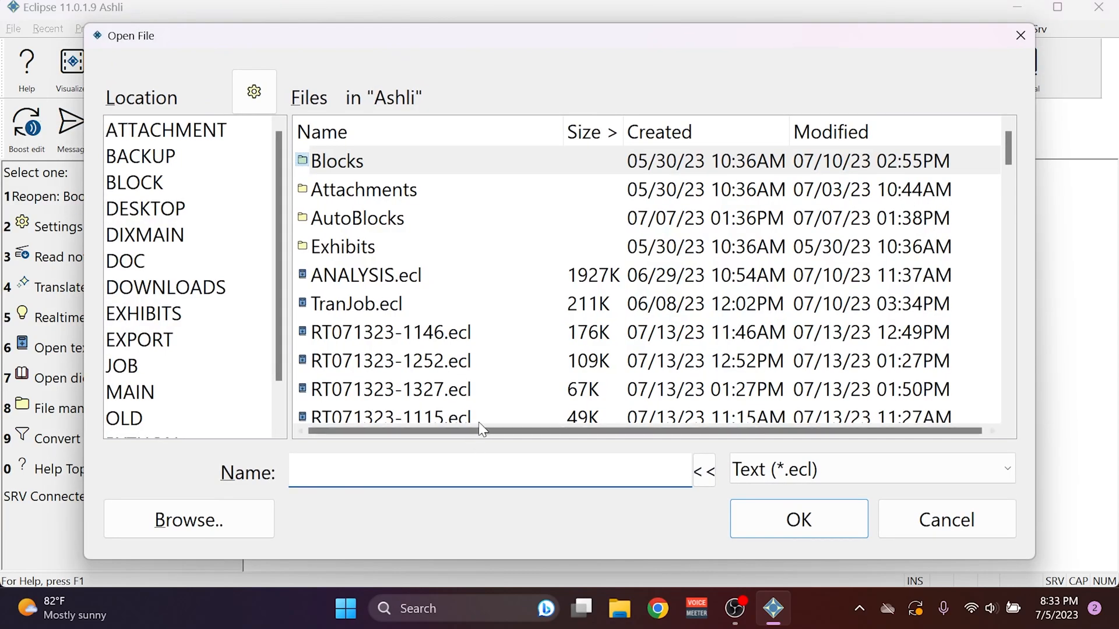
# Open Boost Flow 2.ecl and scroll down to the untranslated steno around lines 14–19.
pyautogui.click(946, 518)
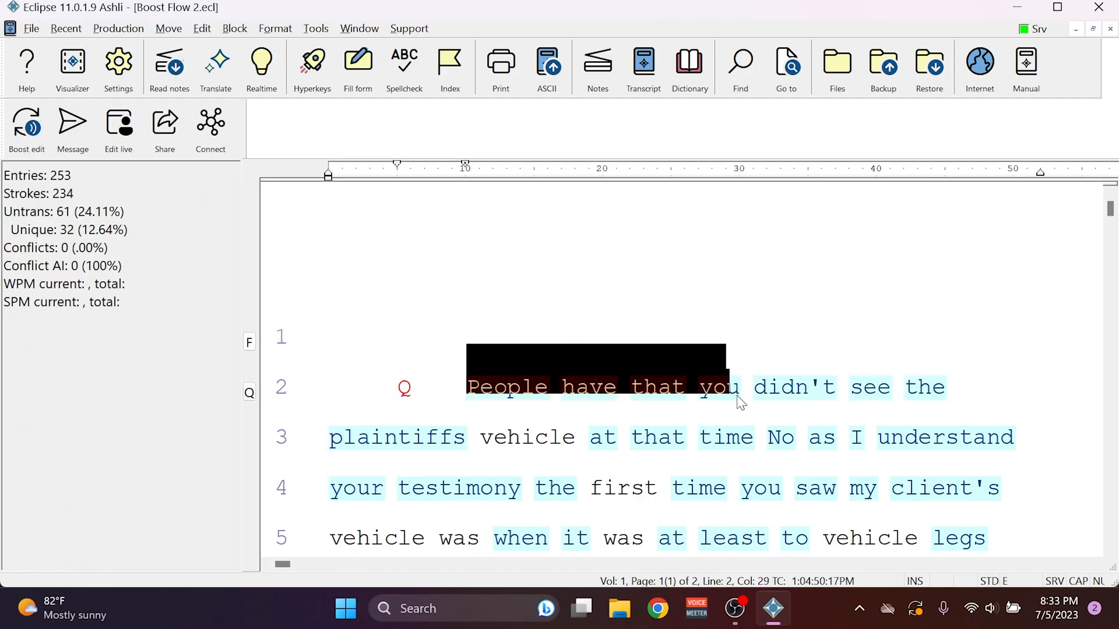
pyautogui.scroll(-3)
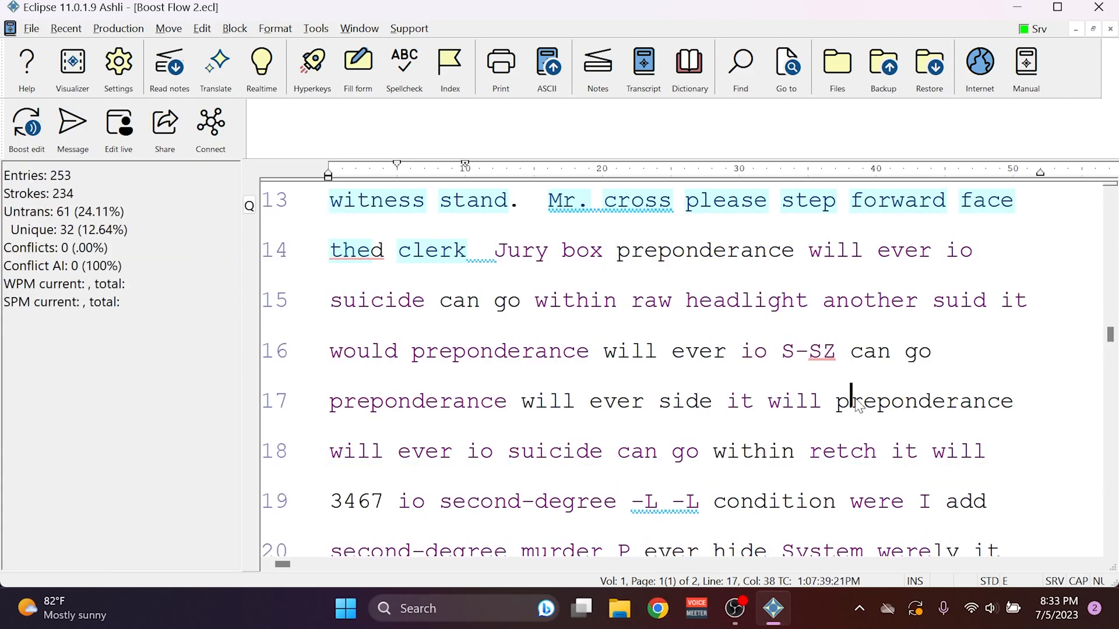
pyautogui.moveTo(540, 401)
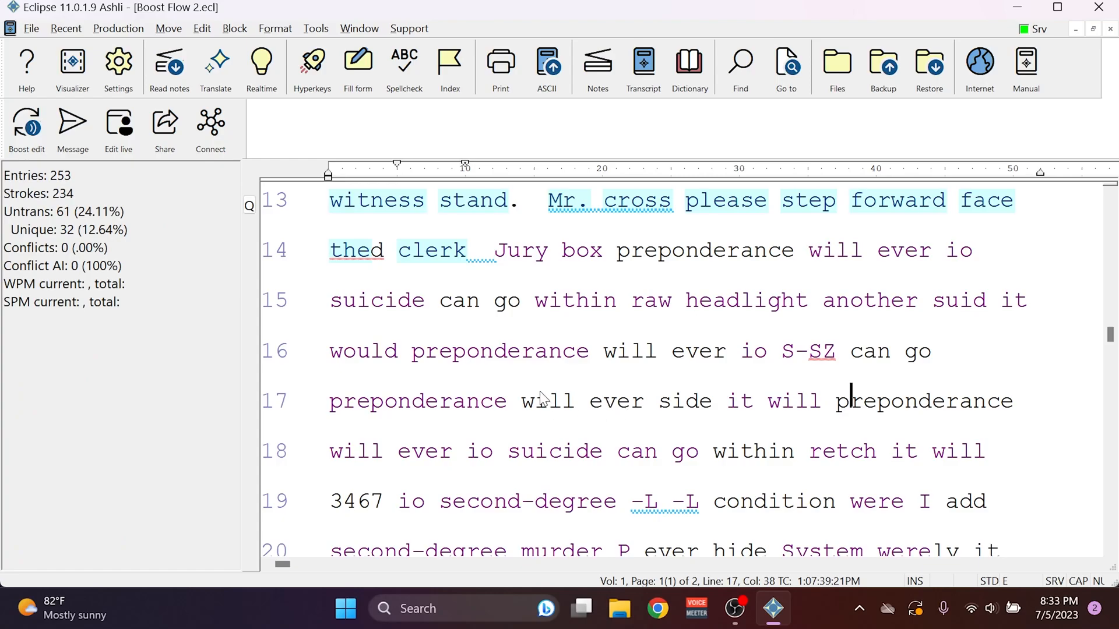
pyautogui.moveTo(556, 342)
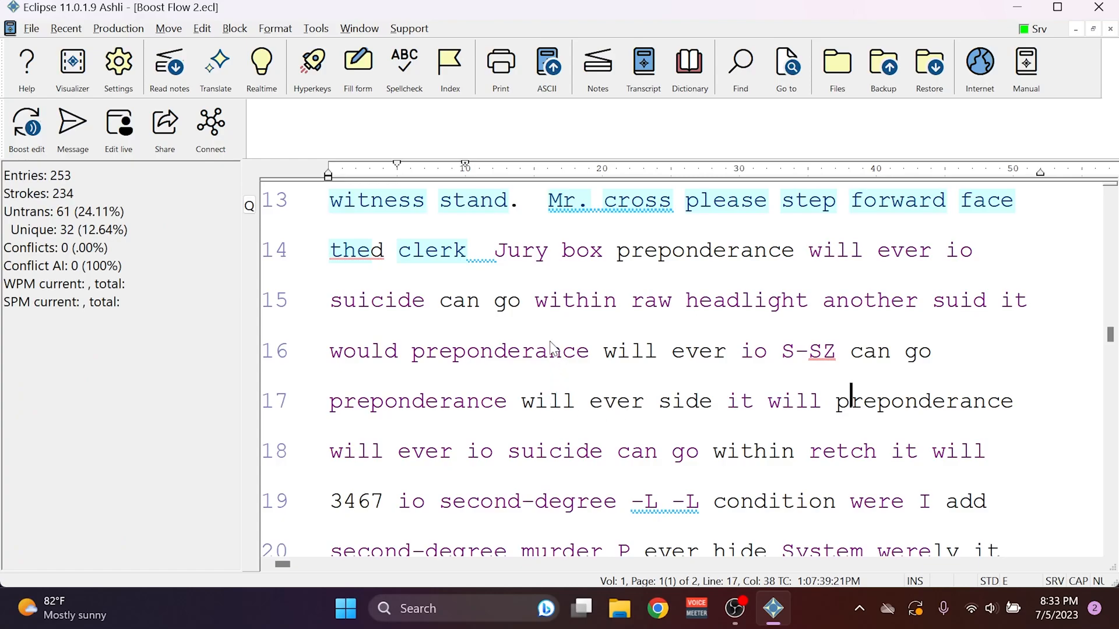
pyautogui.moveTo(589, 392)
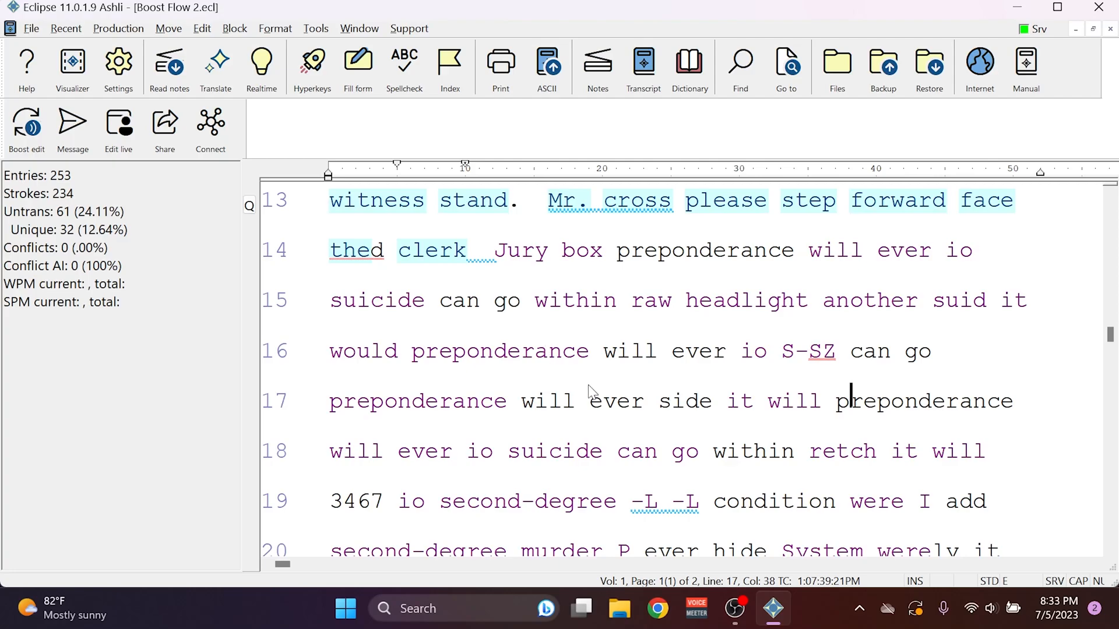
# Mark the mistranslated text starting at 'Jury box preponderance will' for Boost Edit.
pyautogui.click(604, 299)
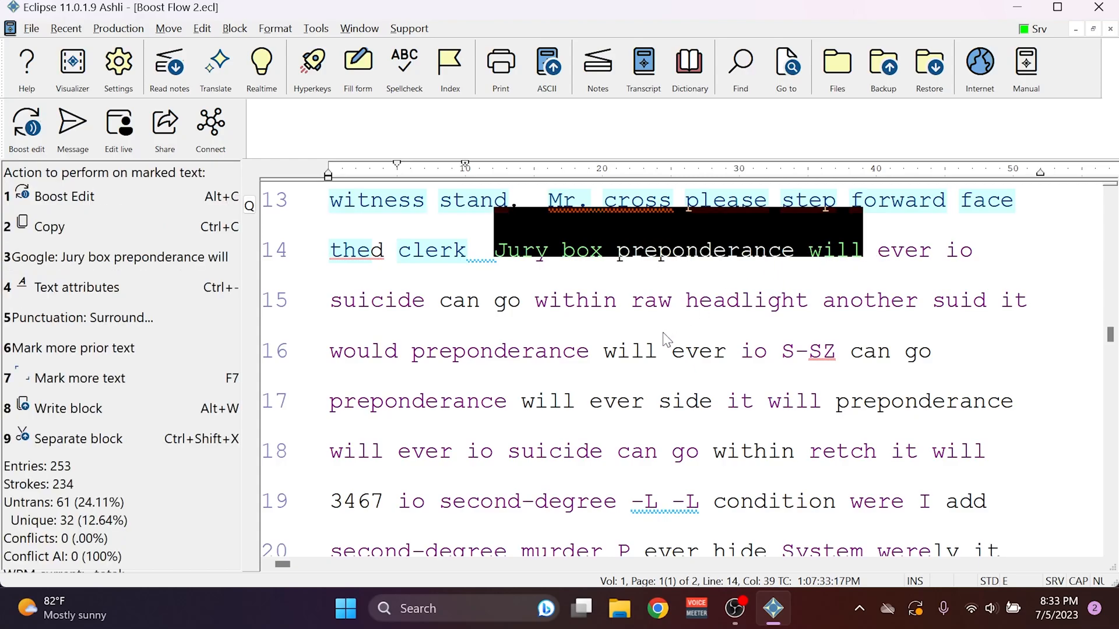
pyautogui.moveTo(337, 254)
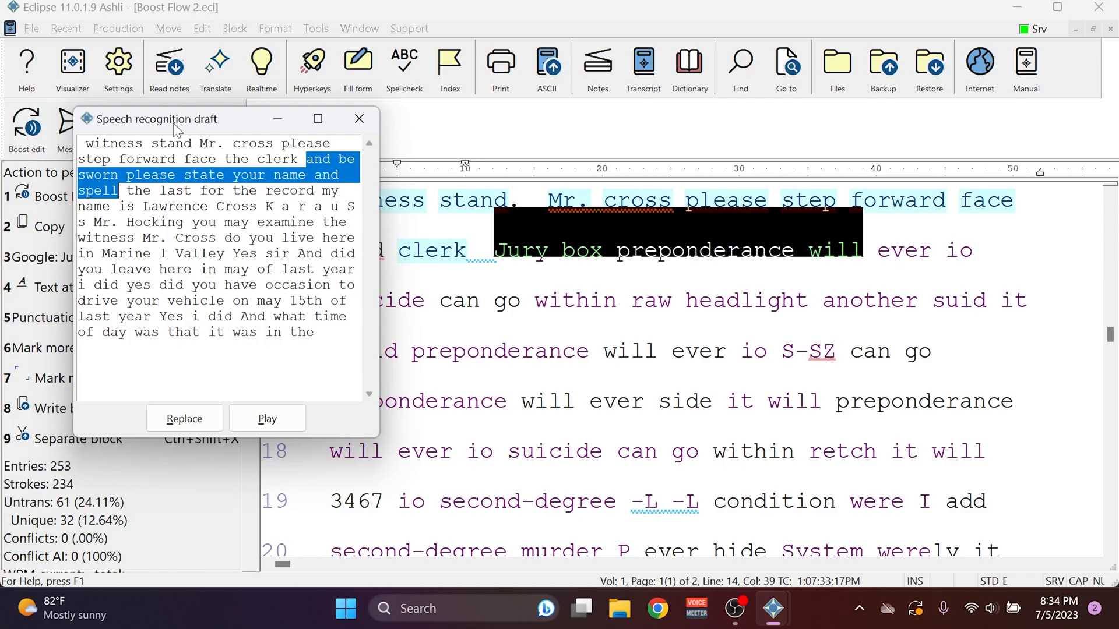
pyautogui.moveTo(860, 229)
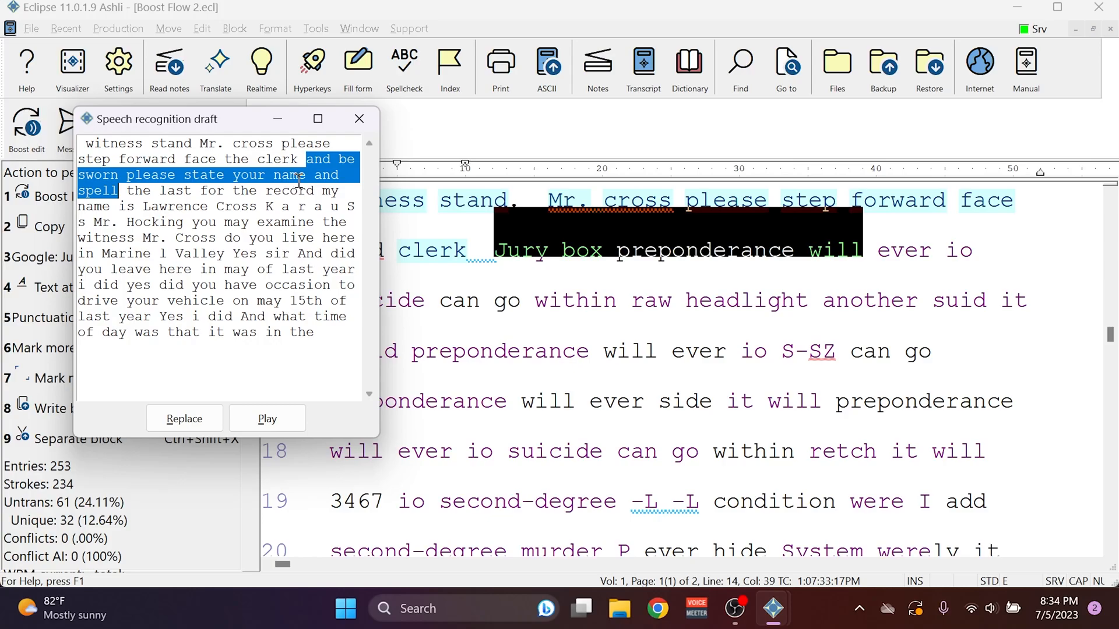
# Listen to the audio behind the Jury box draft, then replace the marked steno with the speech-recognition draft.
pyautogui.click(266, 418)
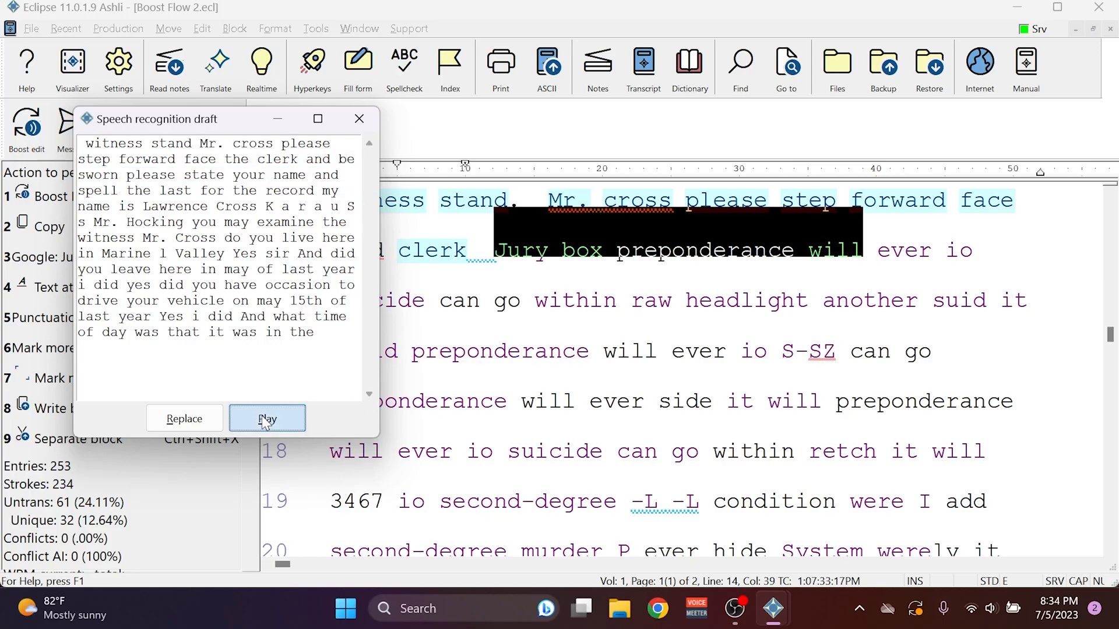
pyautogui.click(267, 418)
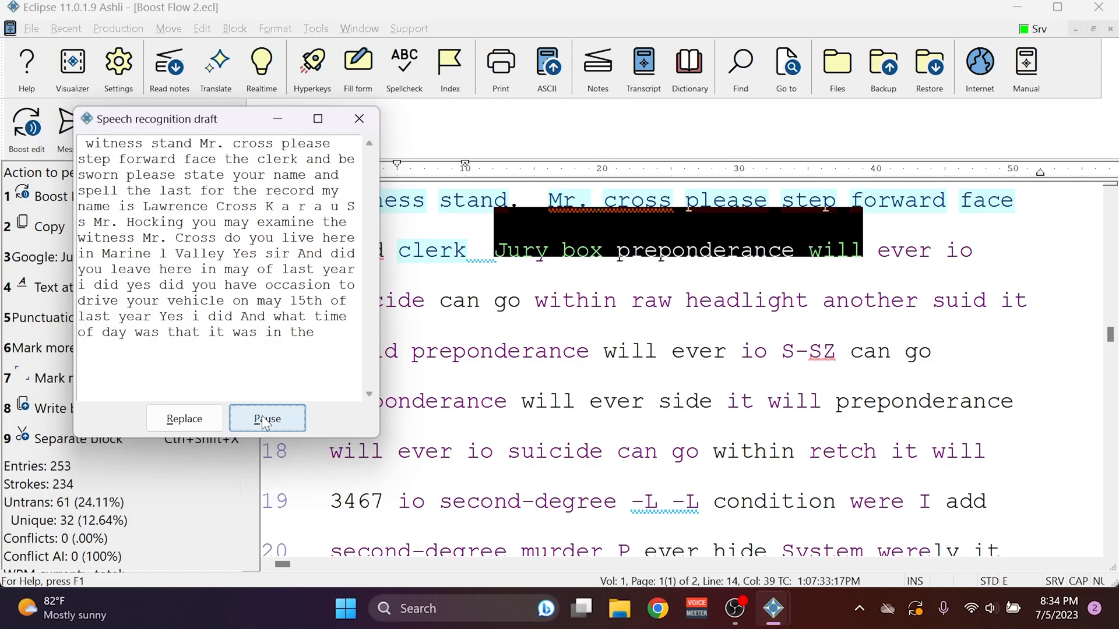
pyautogui.click(267, 419)
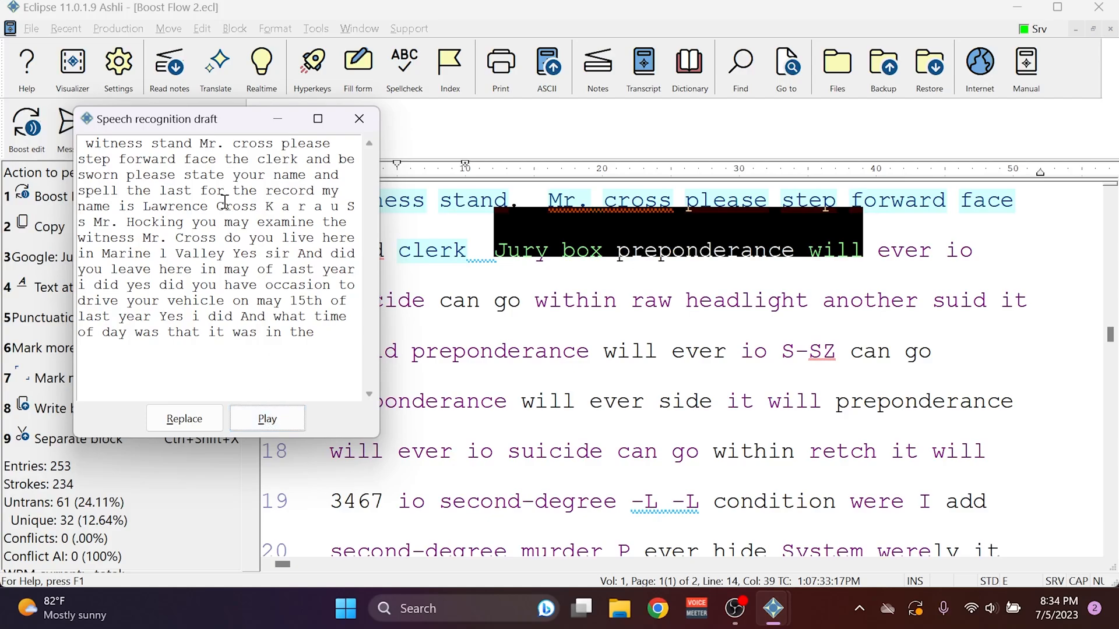
pyautogui.click(184, 419)
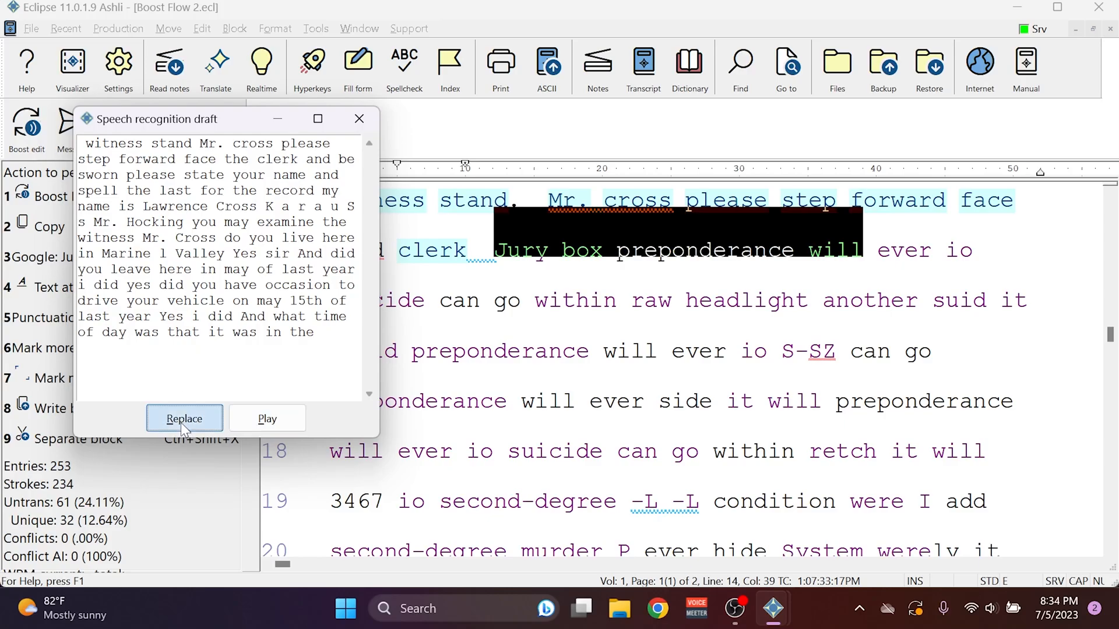
pyautogui.click(184, 418)
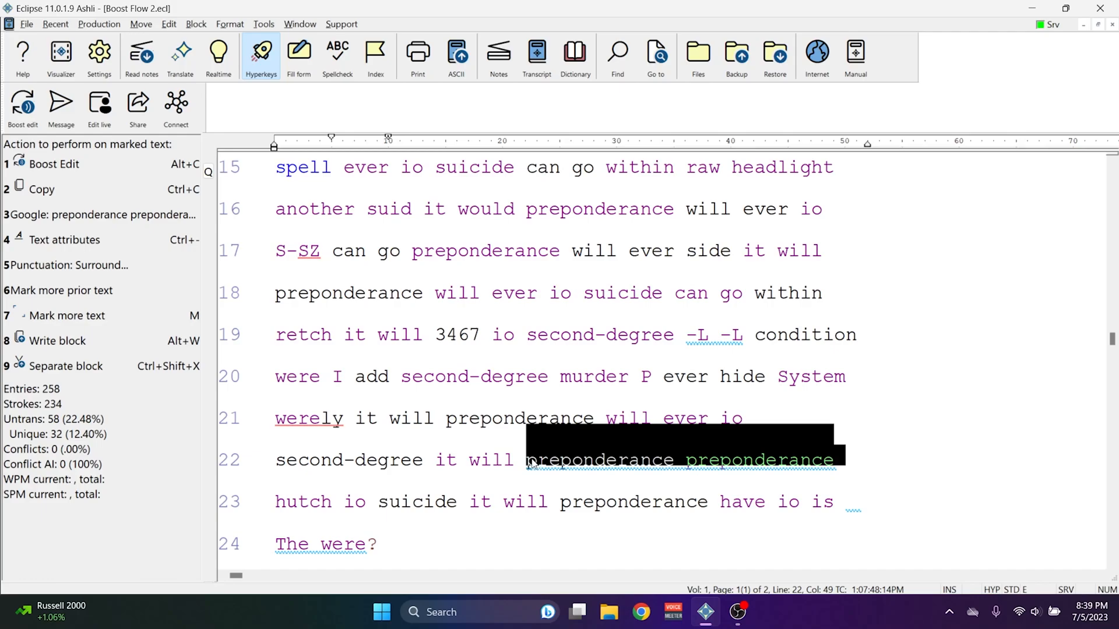
pyautogui.moveTo(785, 475)
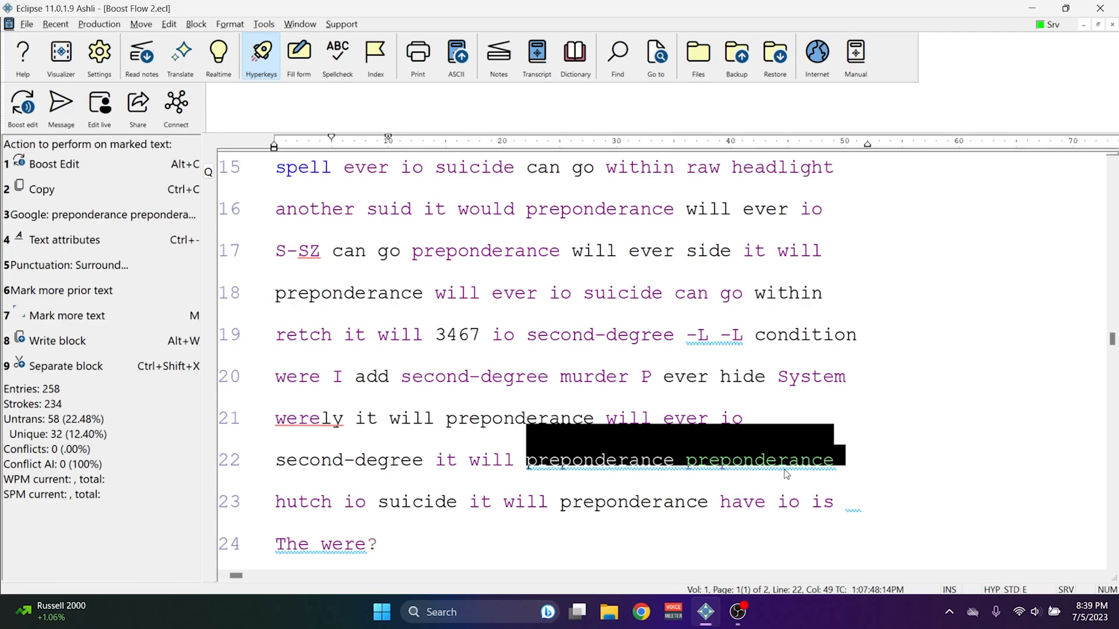
pyautogui.moveTo(517, 457)
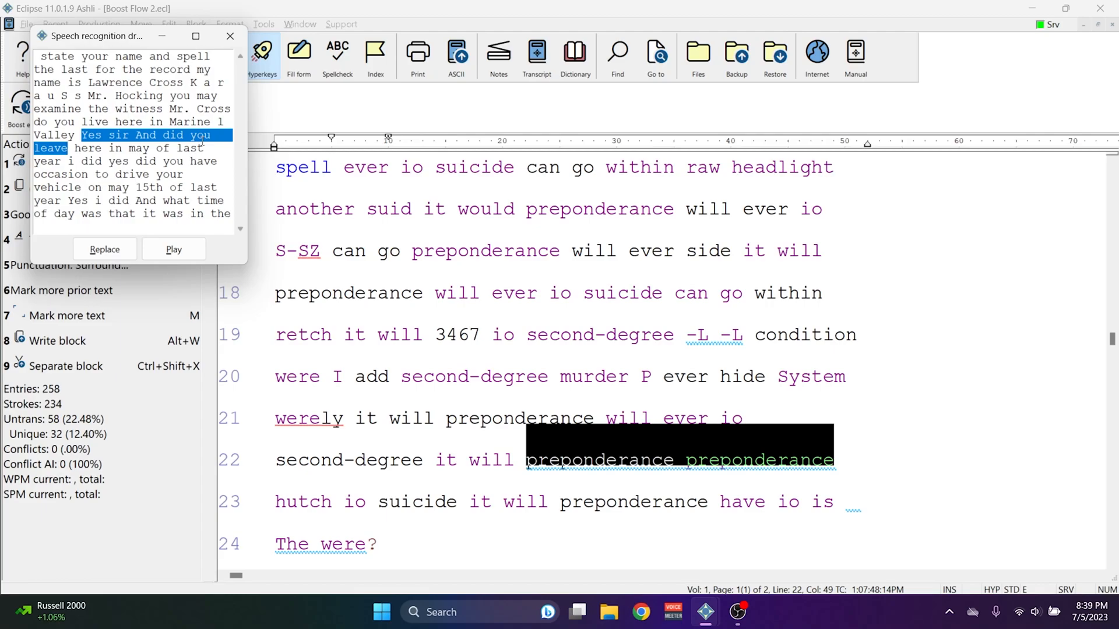
# Play the audio for line 22 and replace 'preponderance preponderance' with the draft 'Yes sir And did you leave'.
pyautogui.click(174, 249)
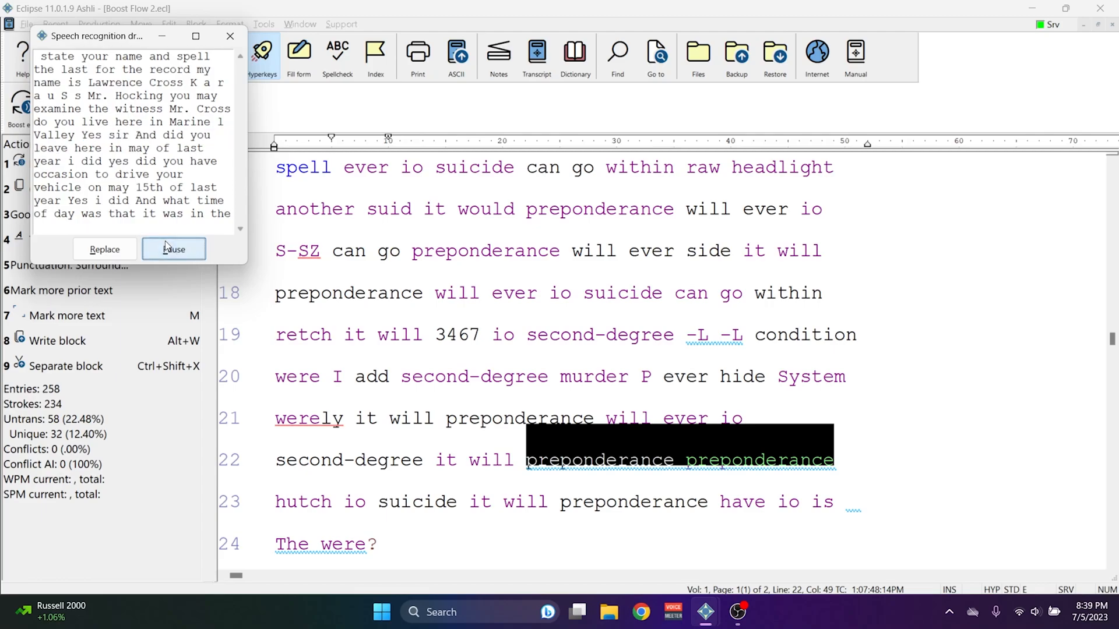
pyautogui.click(174, 249)
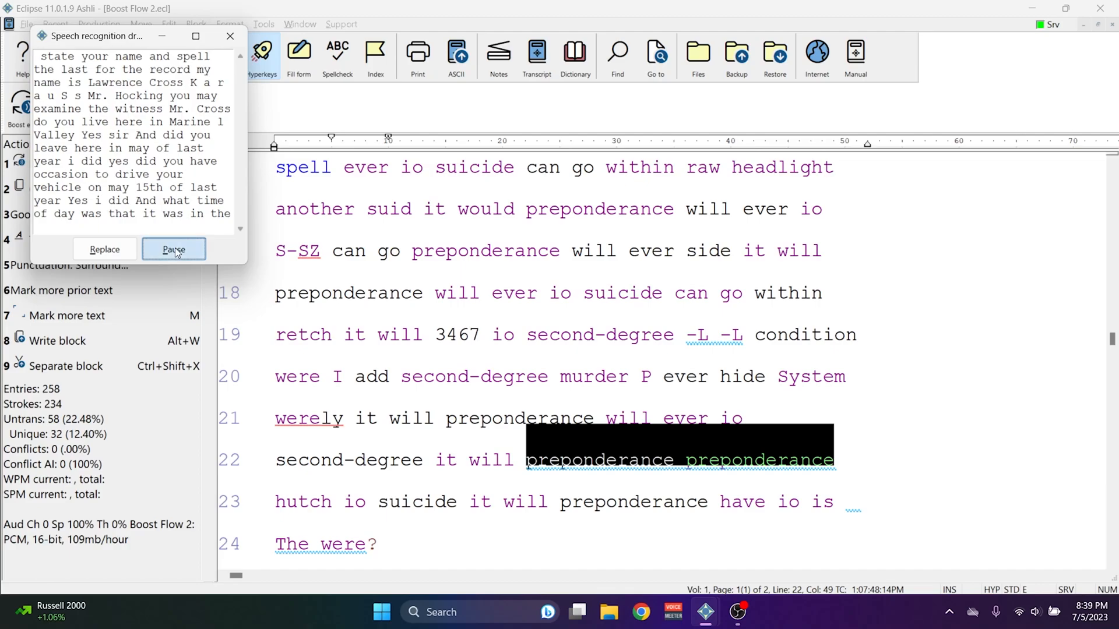
pyautogui.click(174, 248)
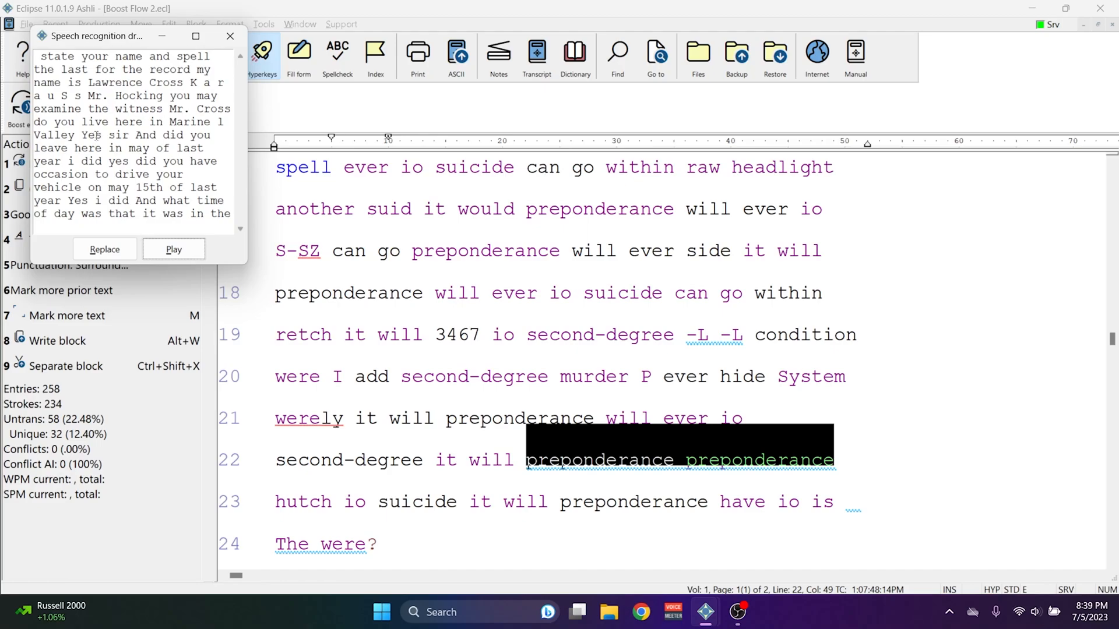
pyautogui.click(105, 249)
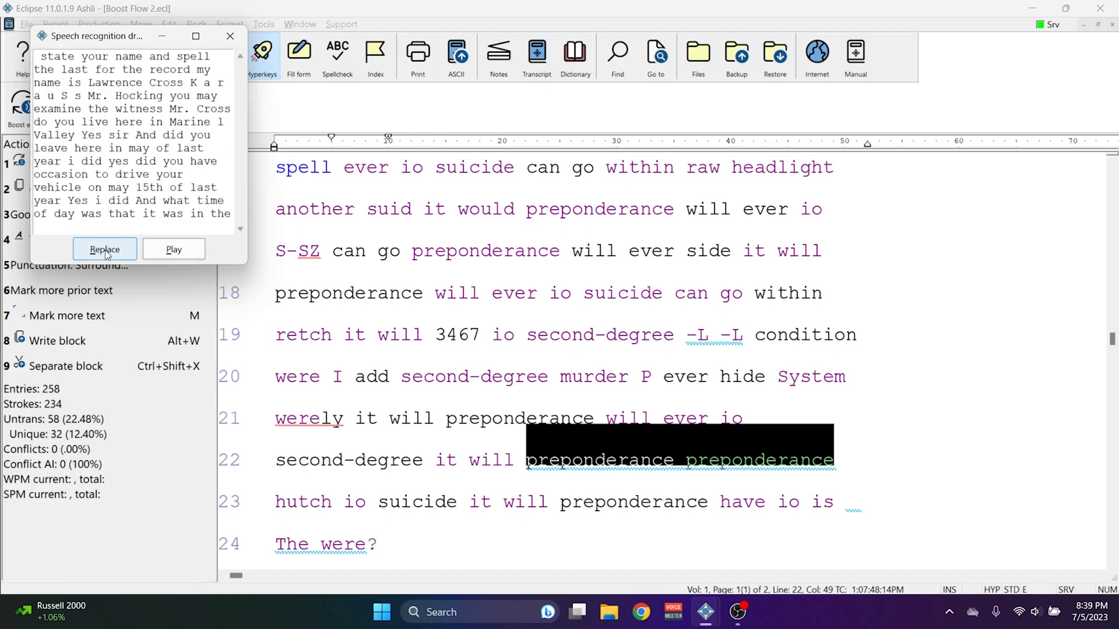
pyautogui.click(105, 250)
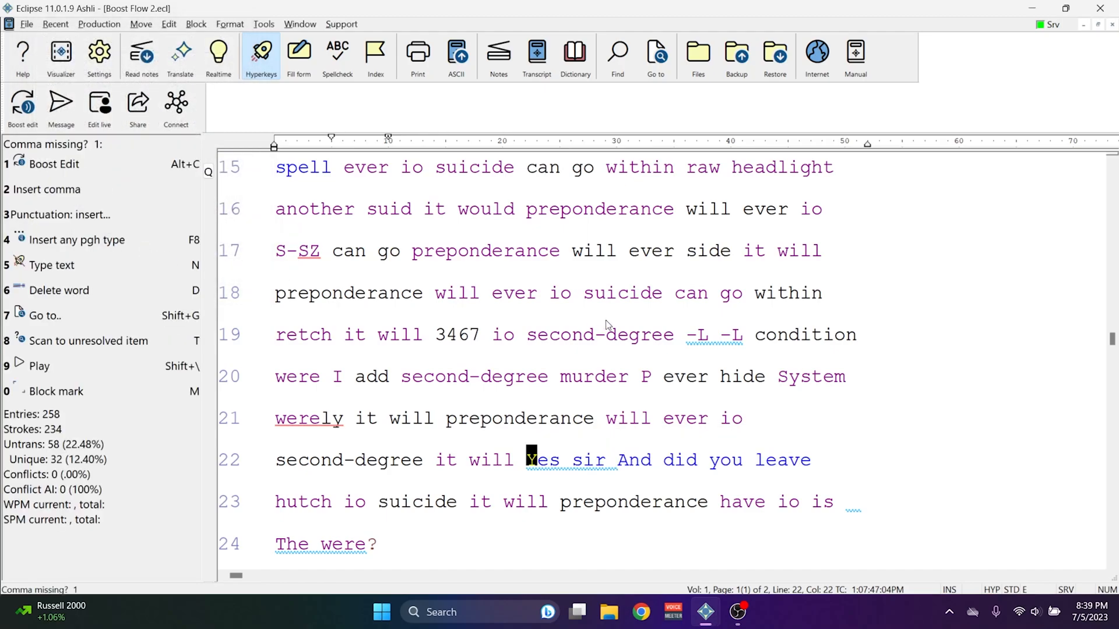
pyautogui.moveTo(802, 466)
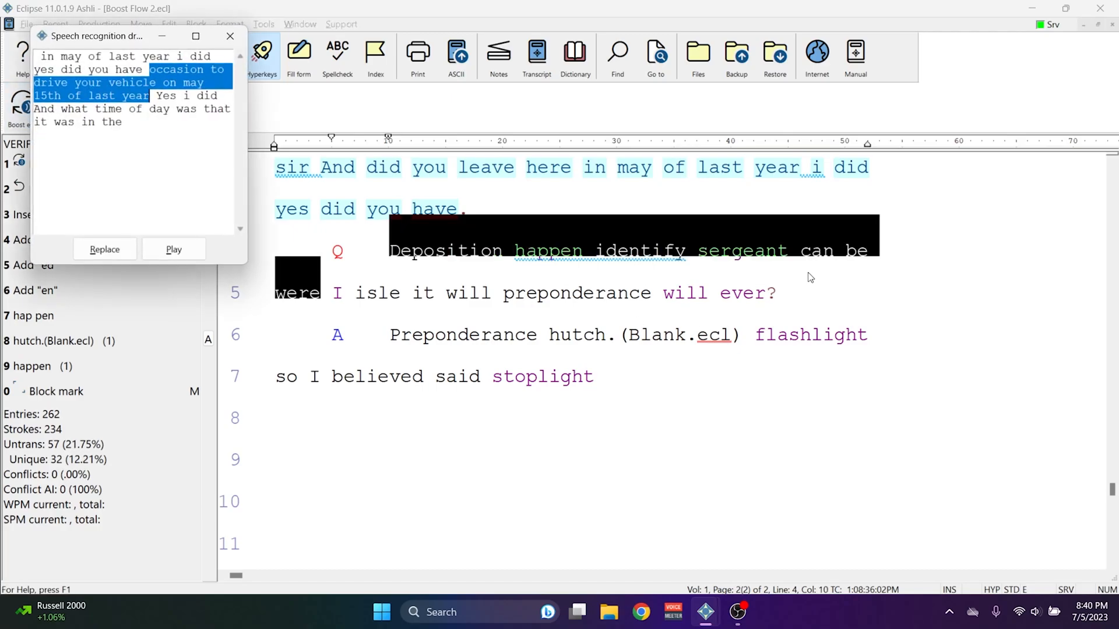
pyautogui.moveTo(713, 315)
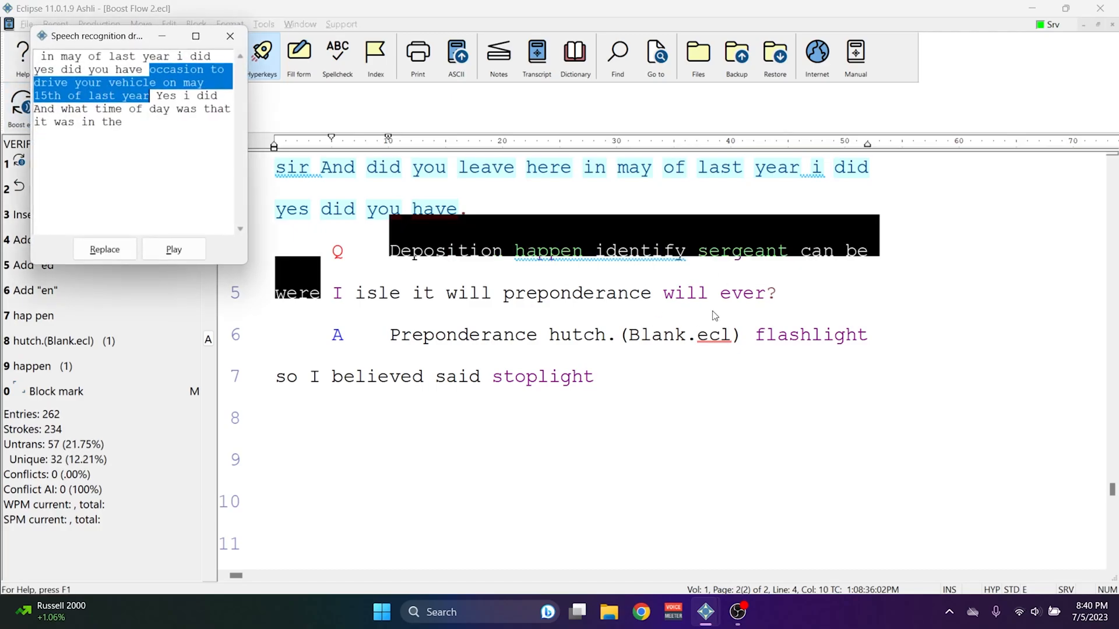
pyautogui.moveTo(674, 304)
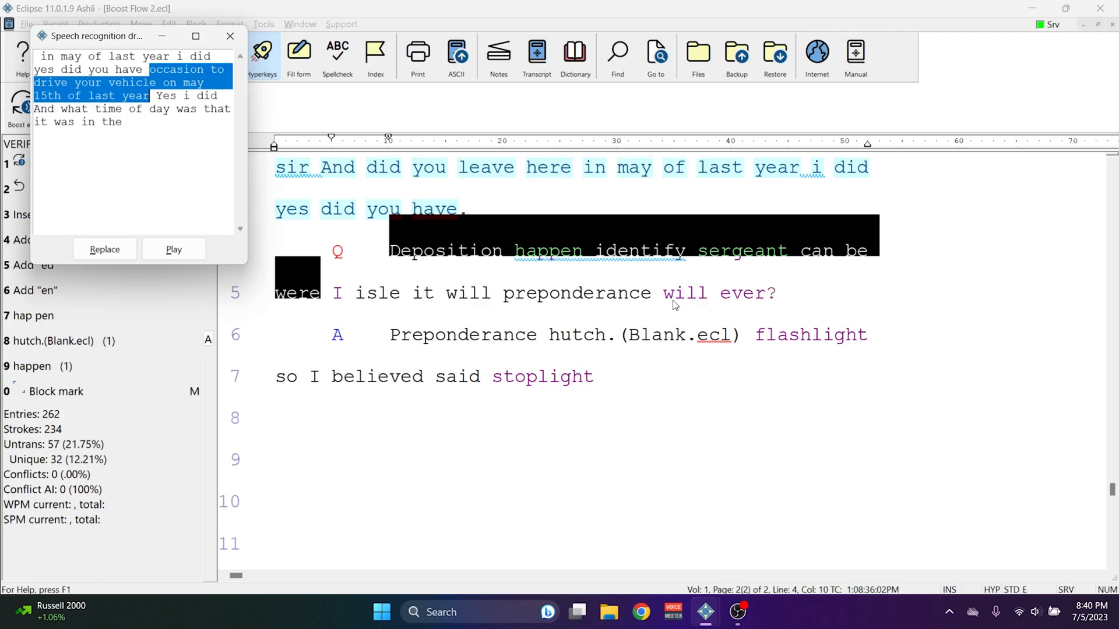
# Play the audio and replace the garbled question with 'Occasion to drive your vehicle on may 15th of last year'.
pyautogui.click(174, 250)
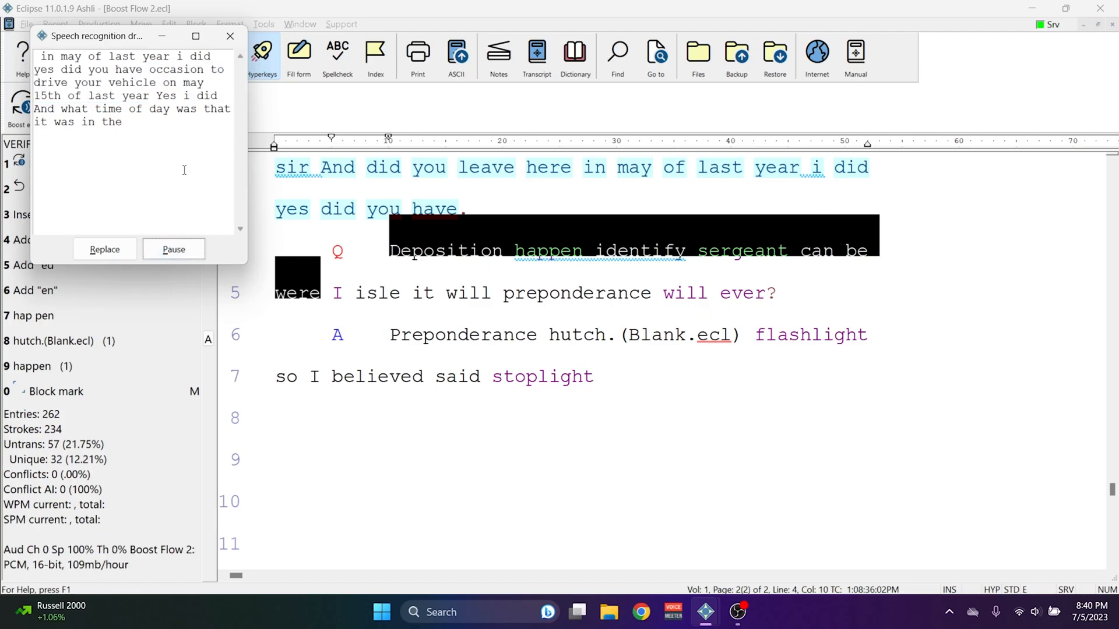
pyautogui.moveTo(180, 165)
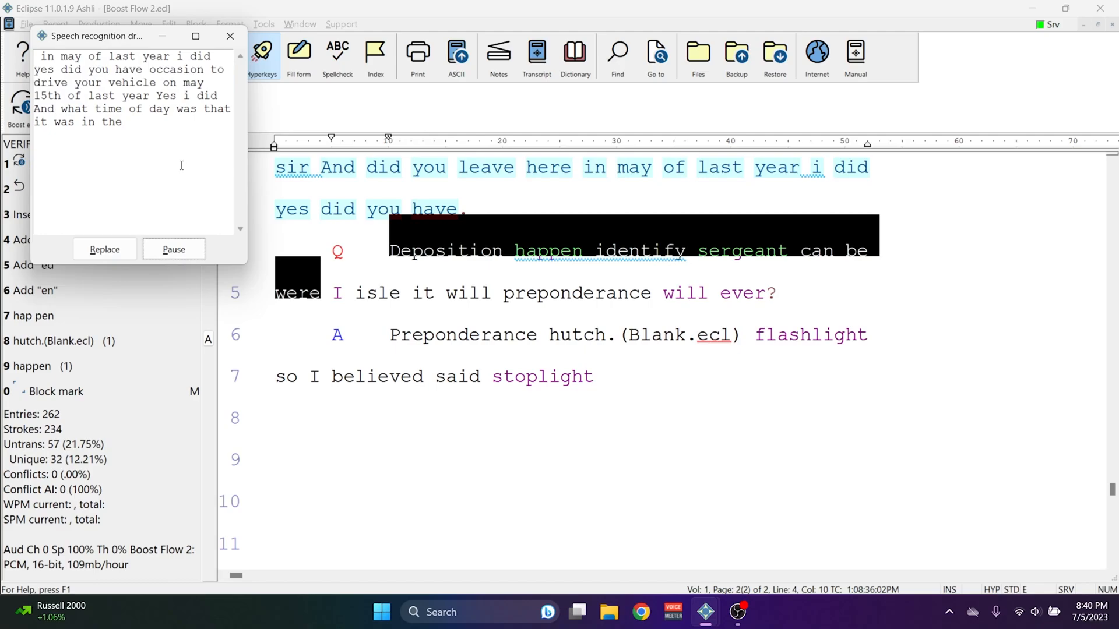
pyautogui.moveTo(180, 168)
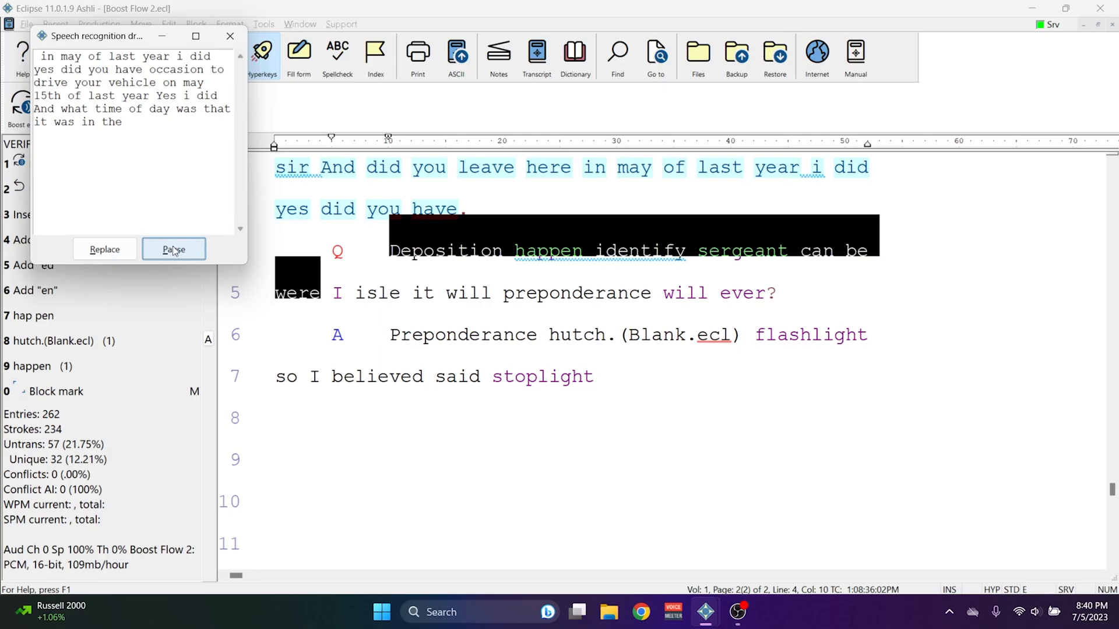
pyautogui.click(174, 249)
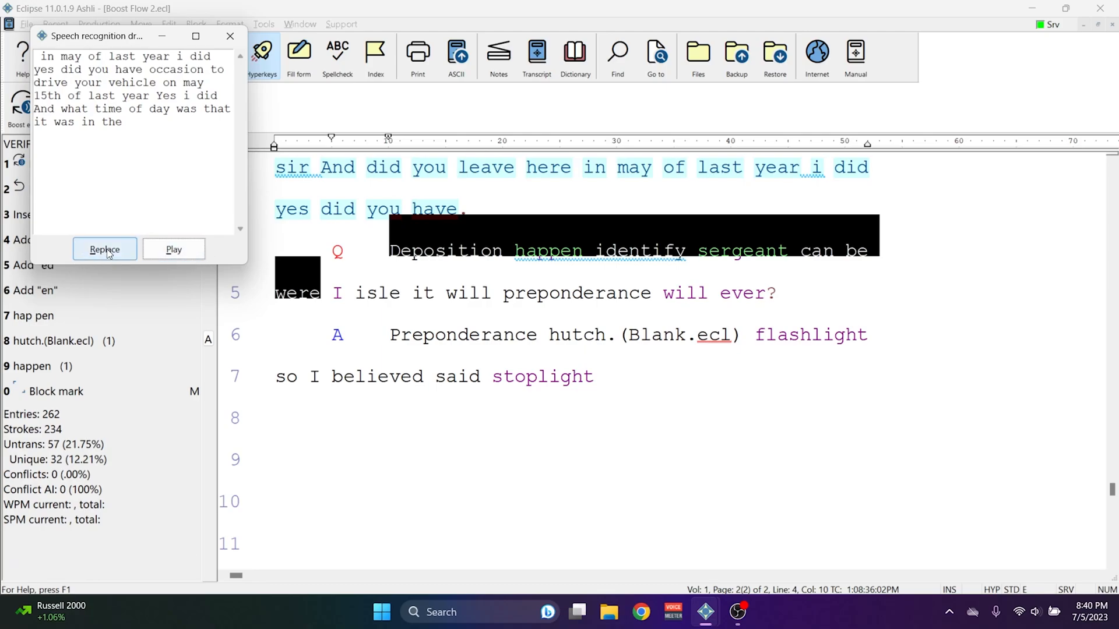
pyautogui.click(105, 248)
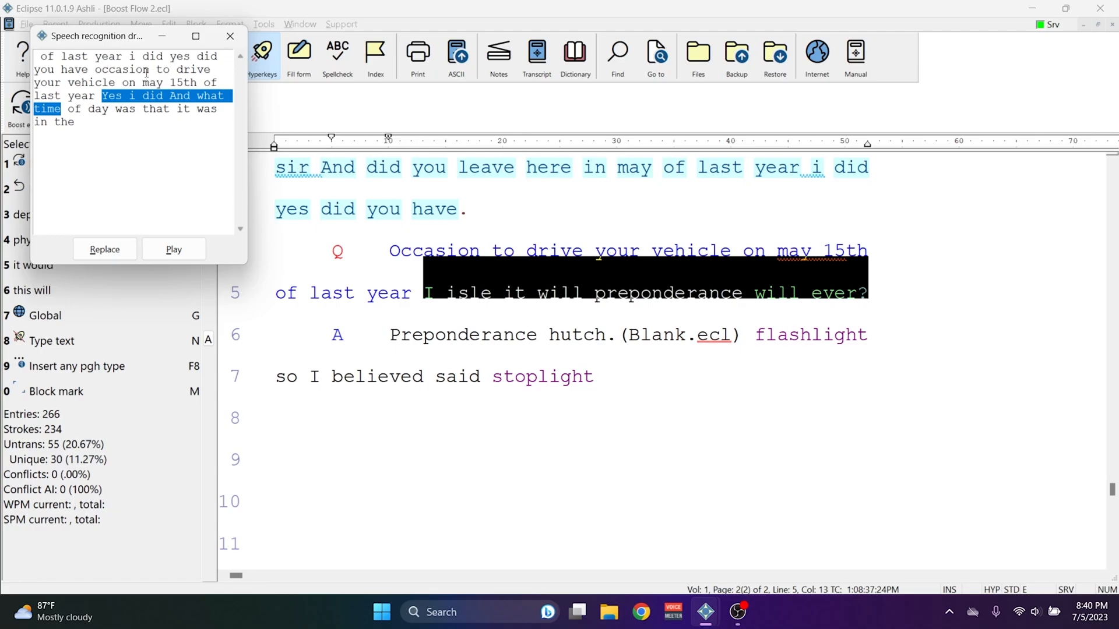
# Mark the garbled answer line and replace it with its speech-recognition draft.
pyautogui.click(230, 36)
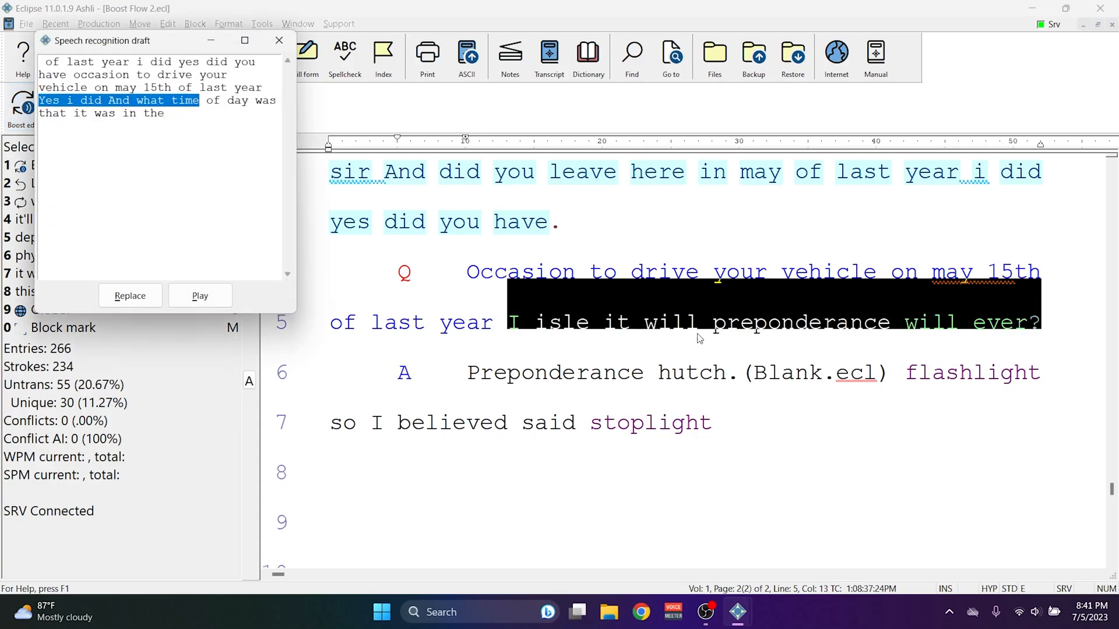
pyautogui.moveTo(526, 328)
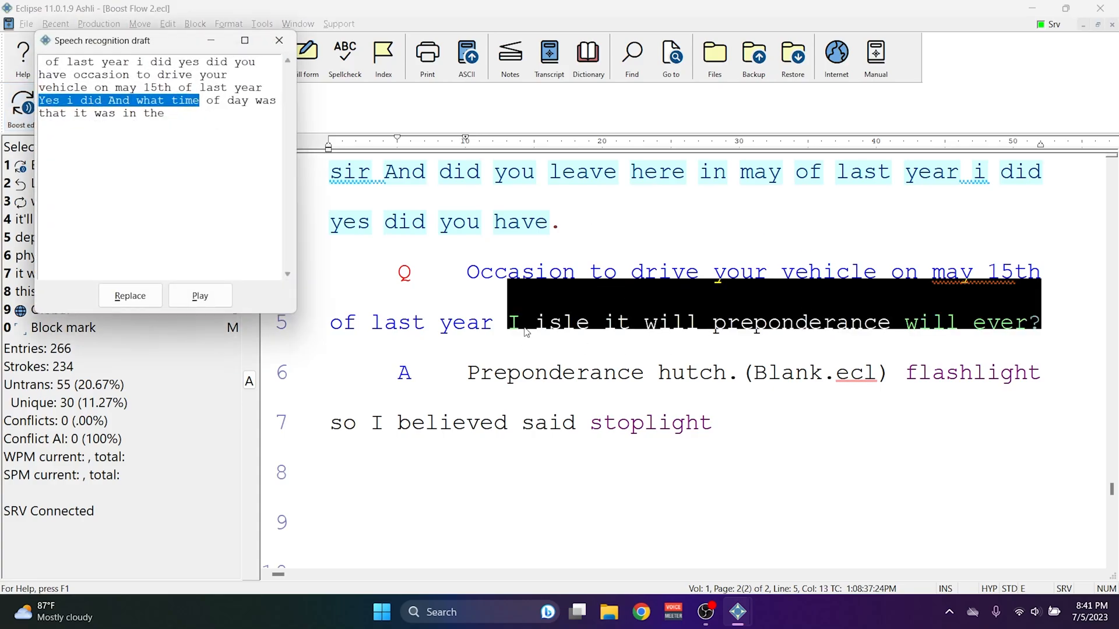
pyautogui.click(130, 296)
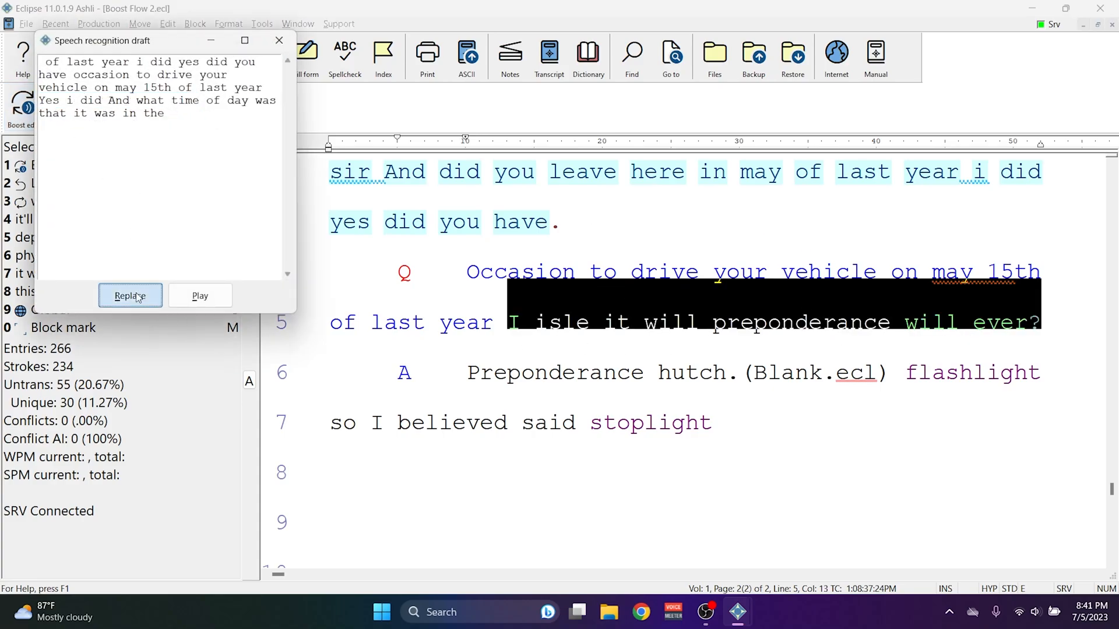
pyautogui.click(131, 296)
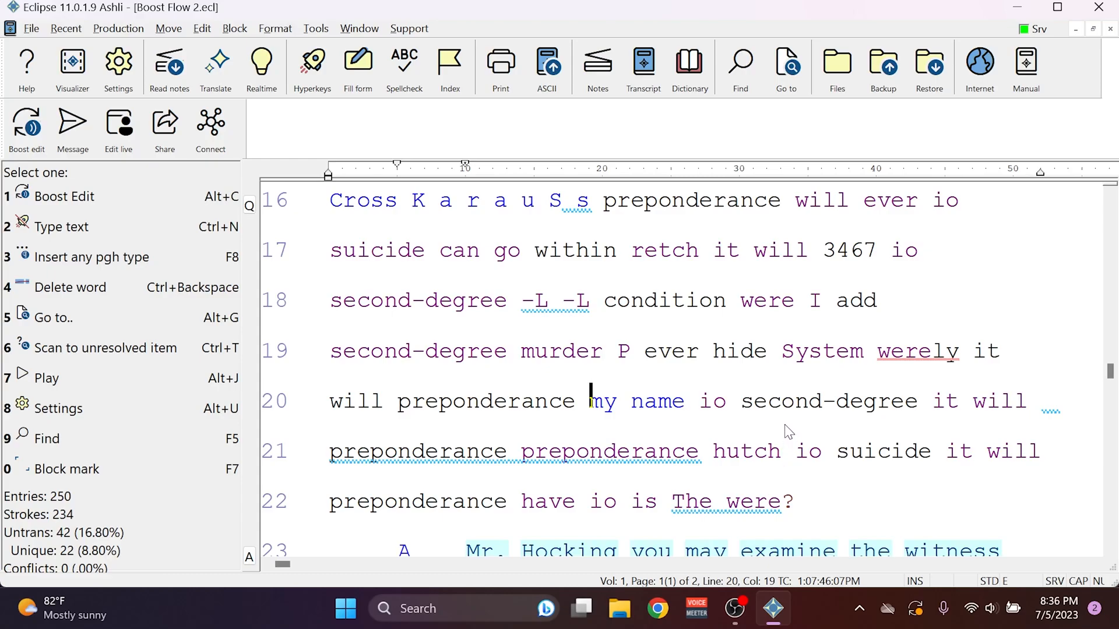
# Bring up the Translate notes dialog showing Realtime mode, Boost and Record audio ticked.
pyautogui.click(215, 64)
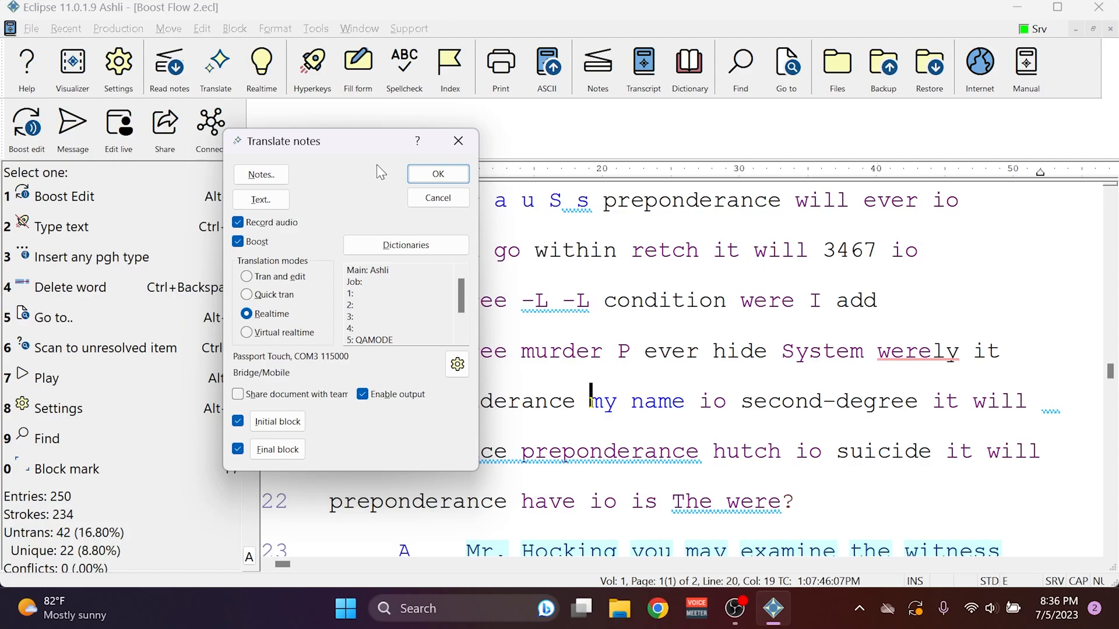
pyautogui.moveTo(504, 324)
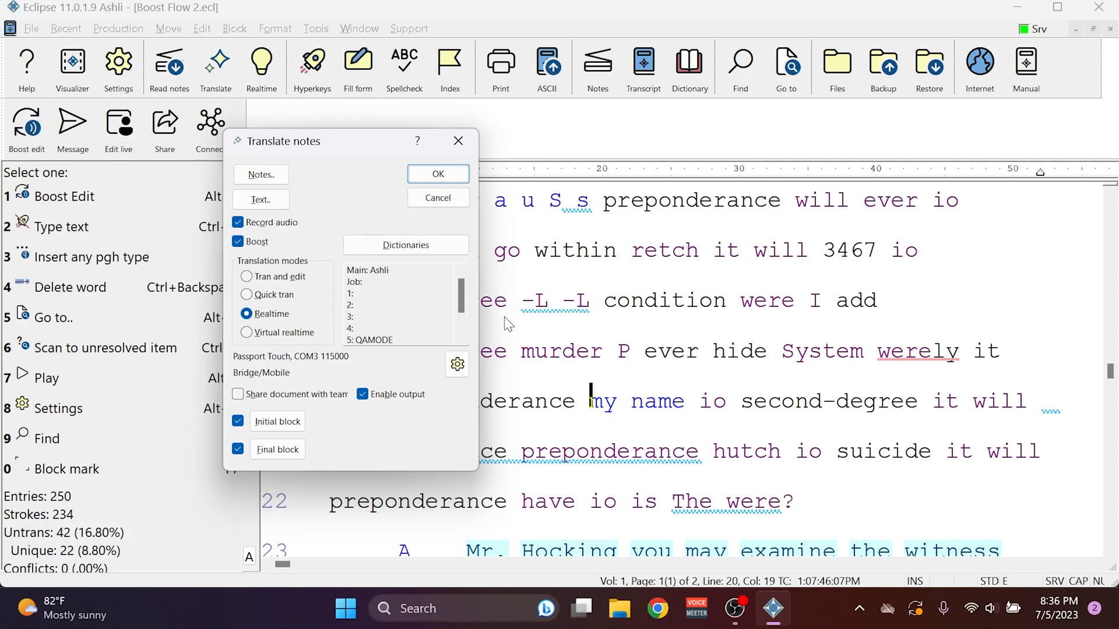
# In User settings > Translate > AI Boost settings, tick Boost Flow alongside on-demand Boost with Speechmatics.
pyautogui.click(455, 364)
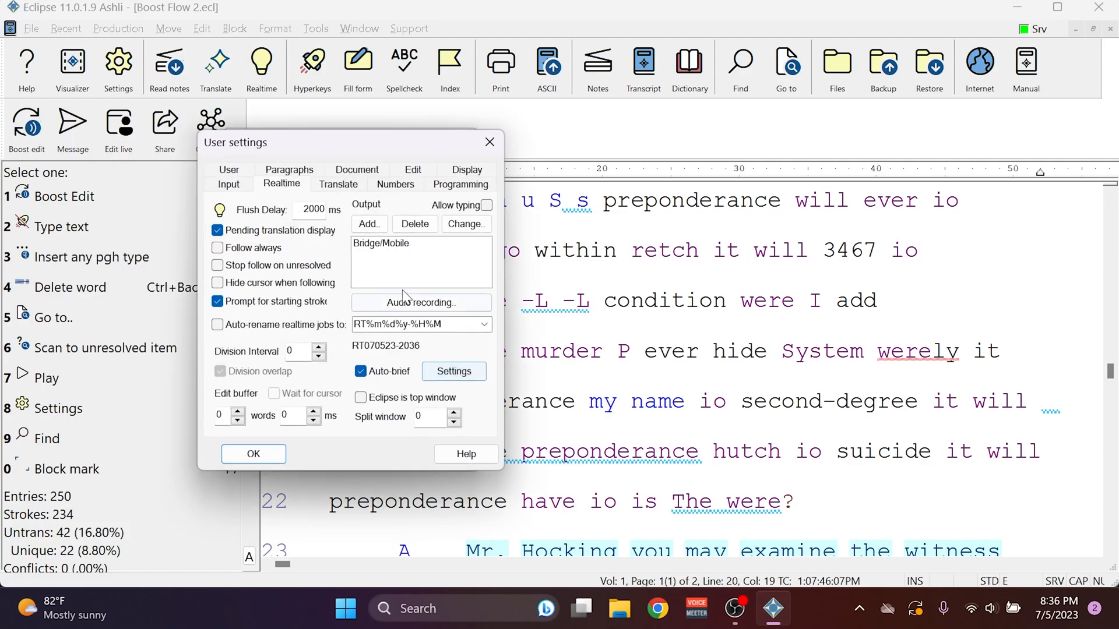
pyautogui.click(338, 184)
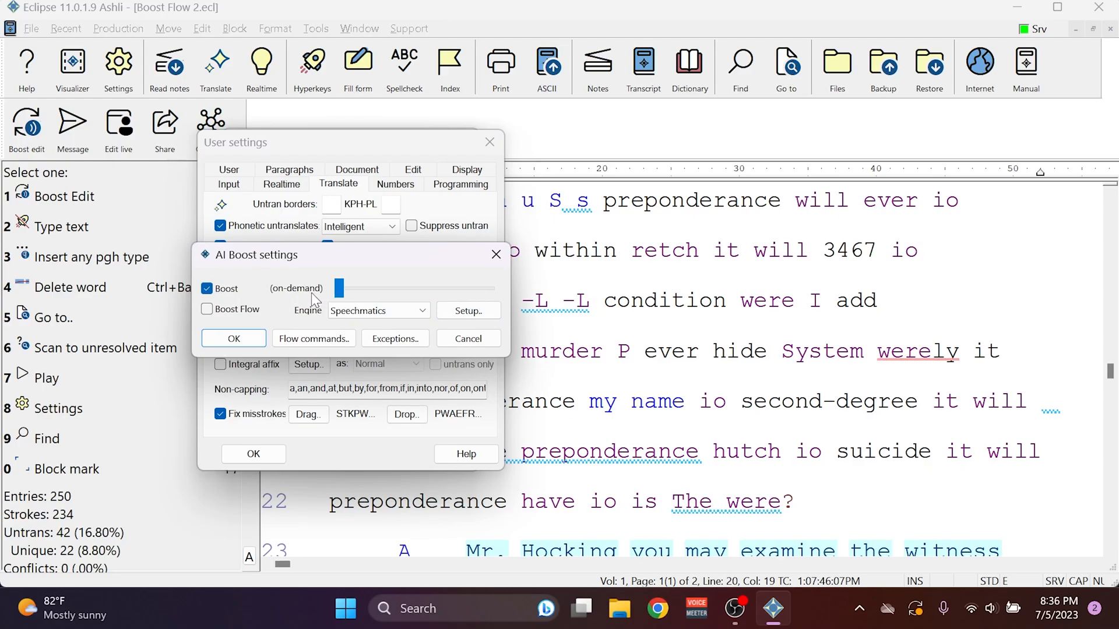
pyautogui.moveTo(300, 328)
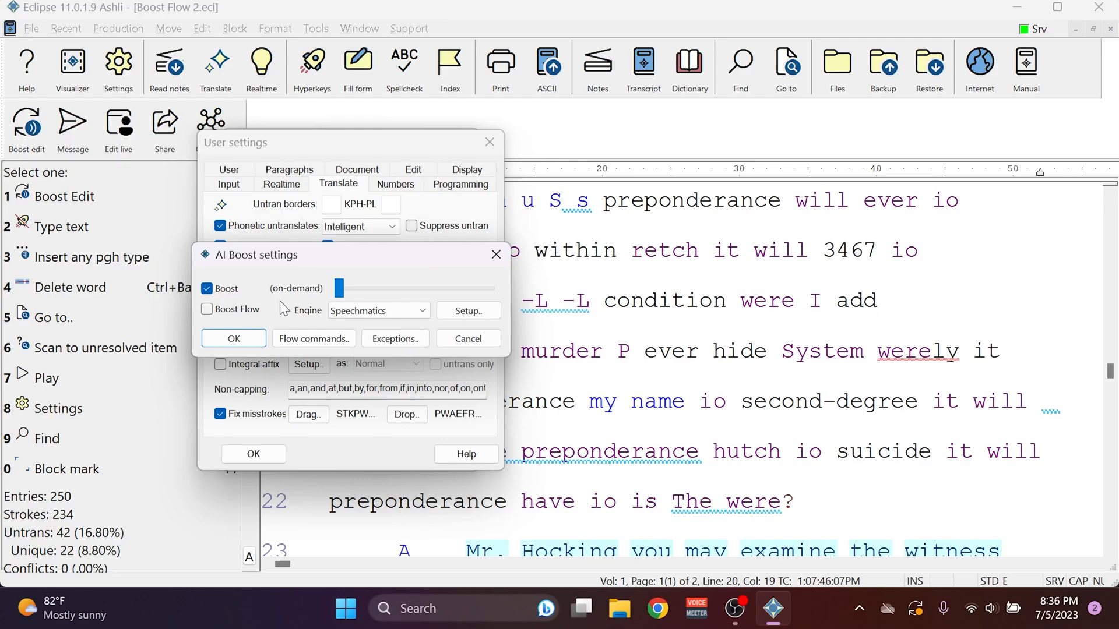
pyautogui.moveTo(296, 303)
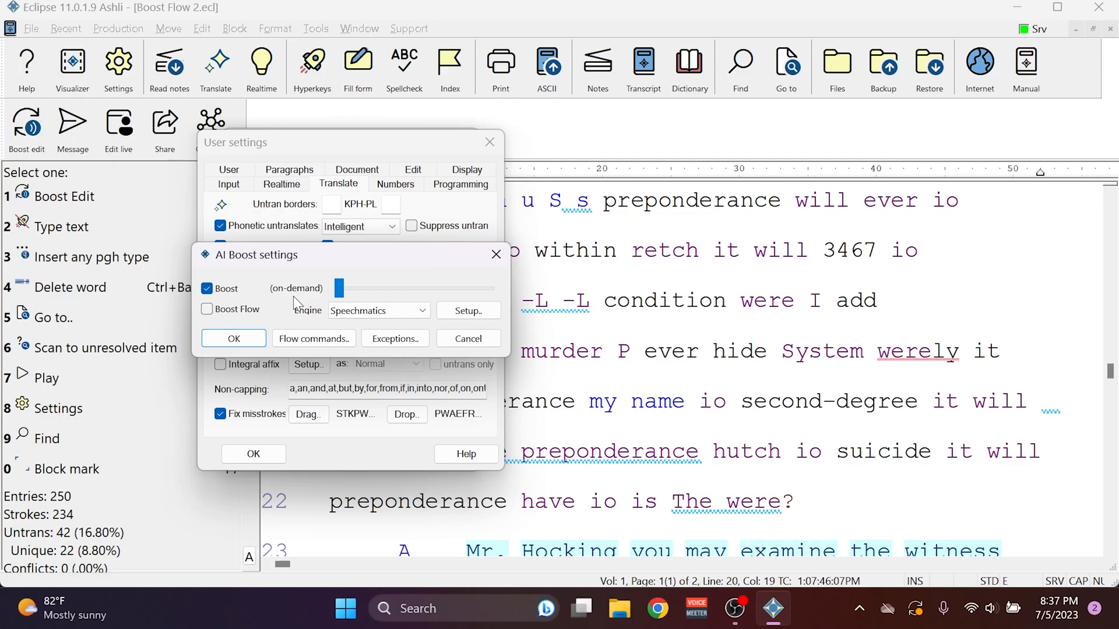
pyautogui.moveTo(528, 348)
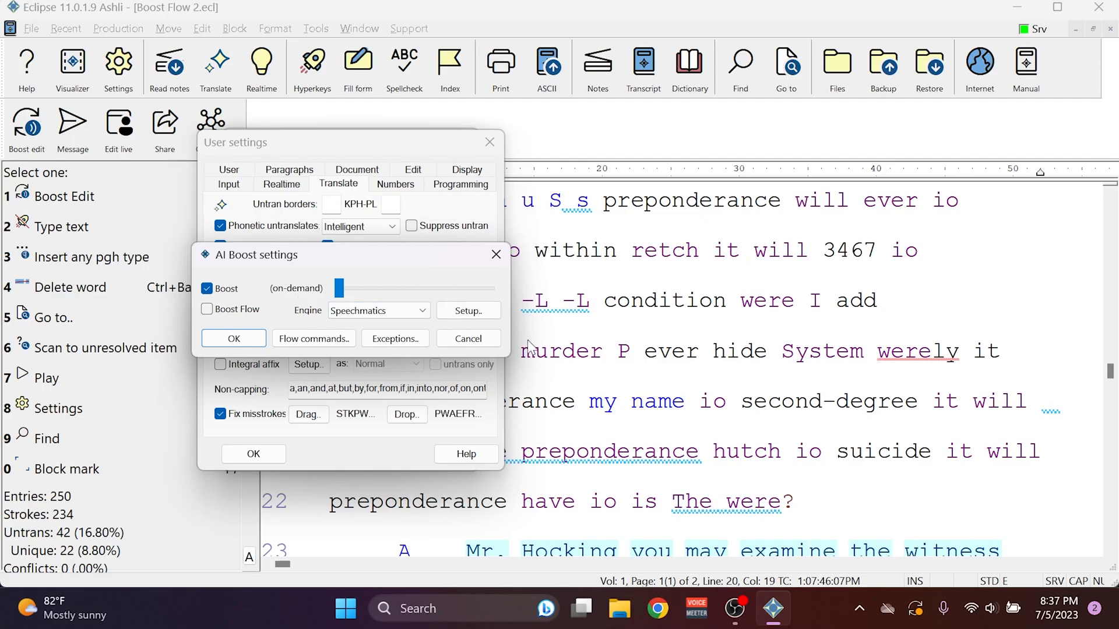
pyautogui.moveTo(380, 332)
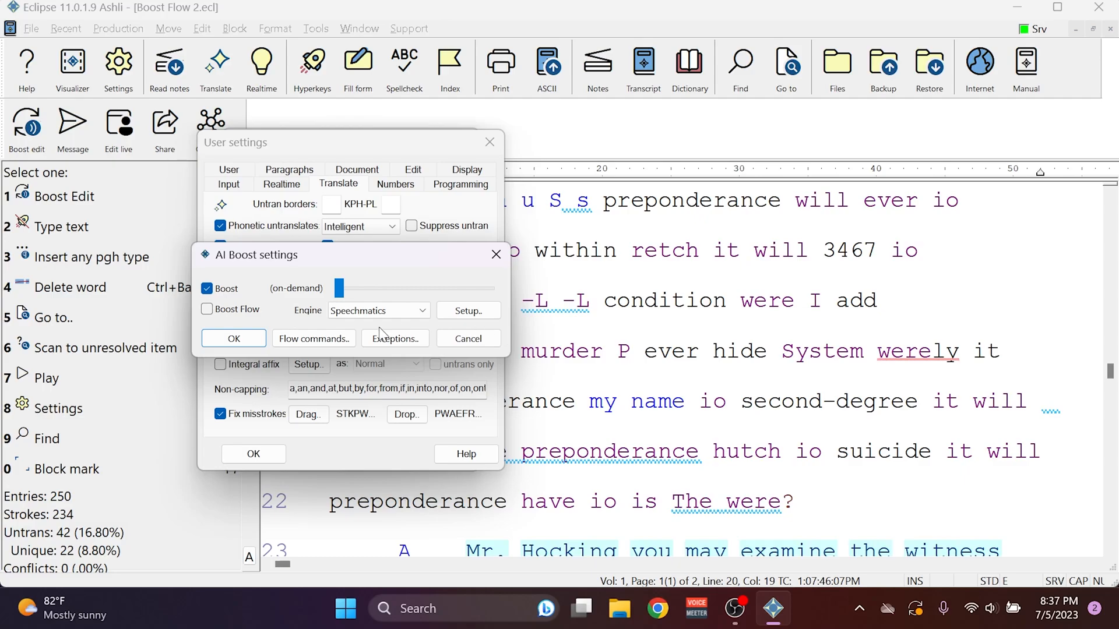
pyautogui.click(208, 310)
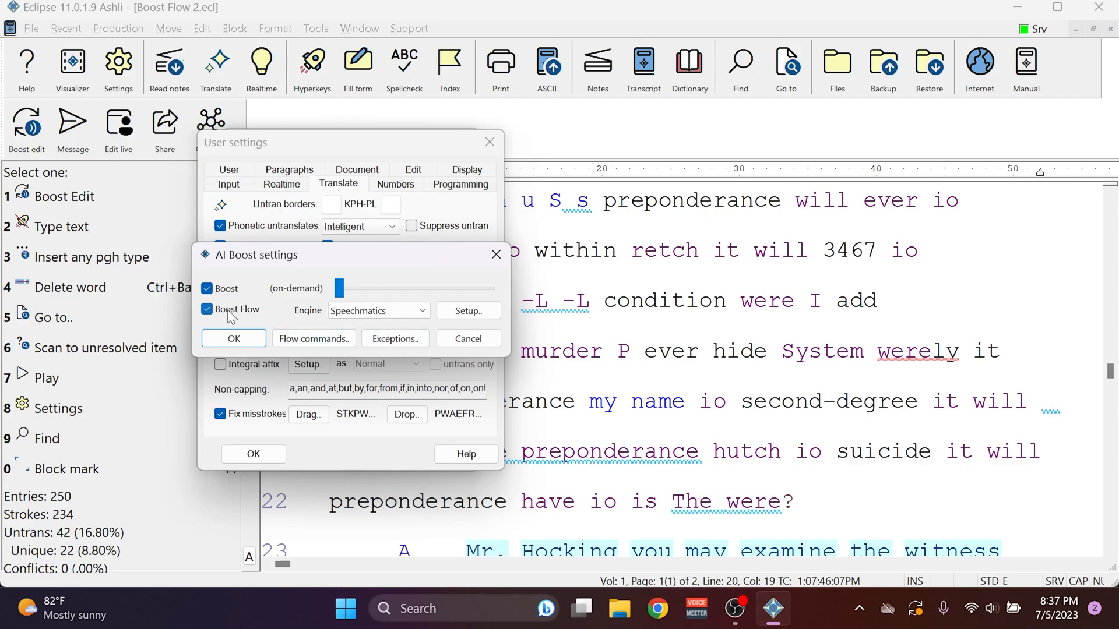